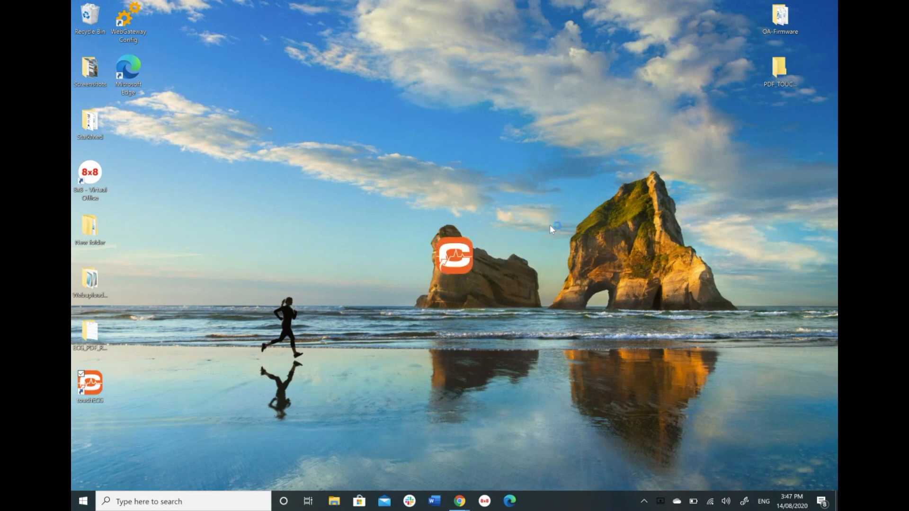
mouse_move(405, 366)
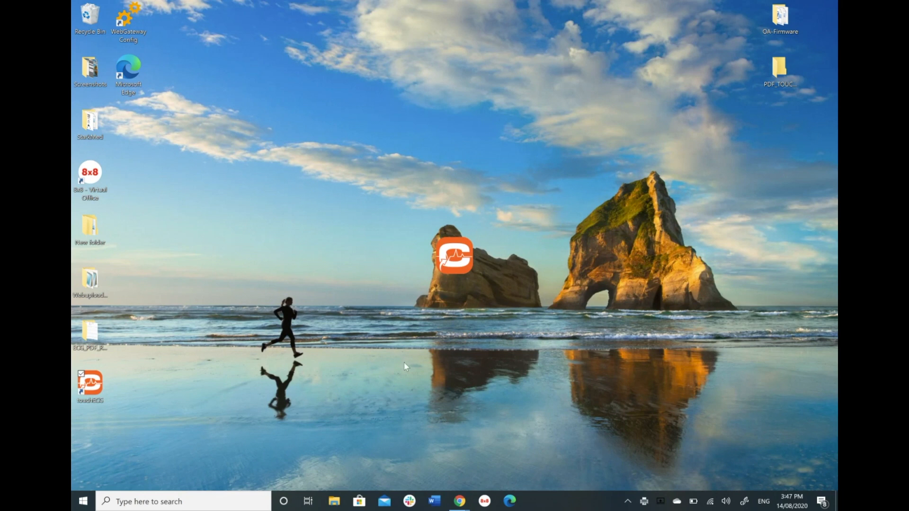
Launch touchECG from its desktop shortcut and bring up the recorded 12-lead ECG report
double_click(90, 383)
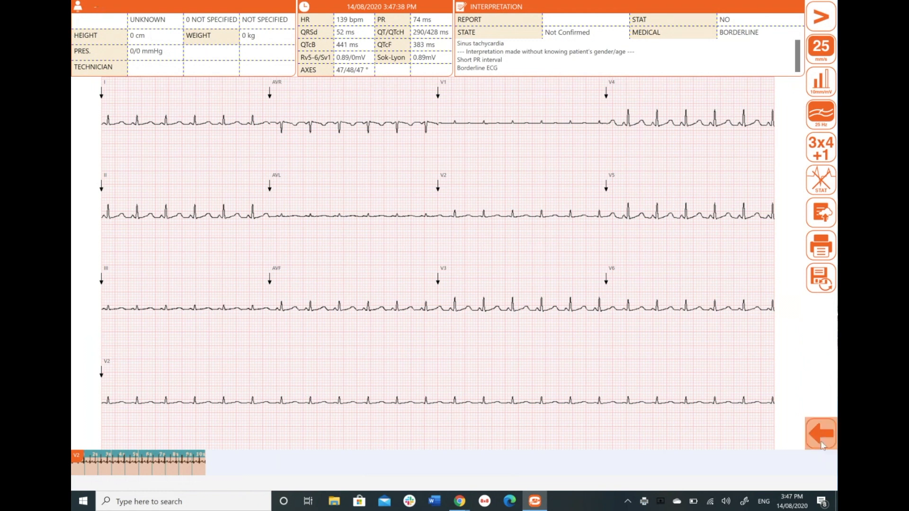
Return from the ECG report to the live ECG and open the empty Patient form
click(819, 433)
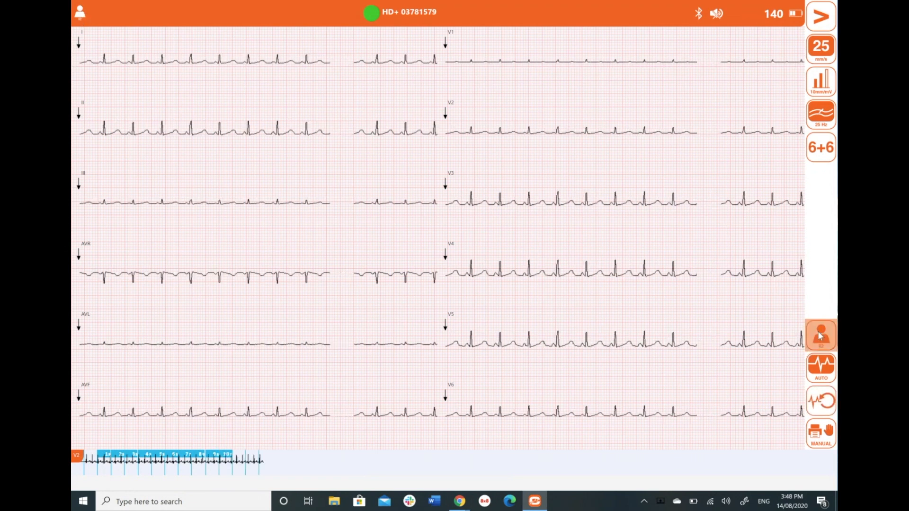
click(819, 336)
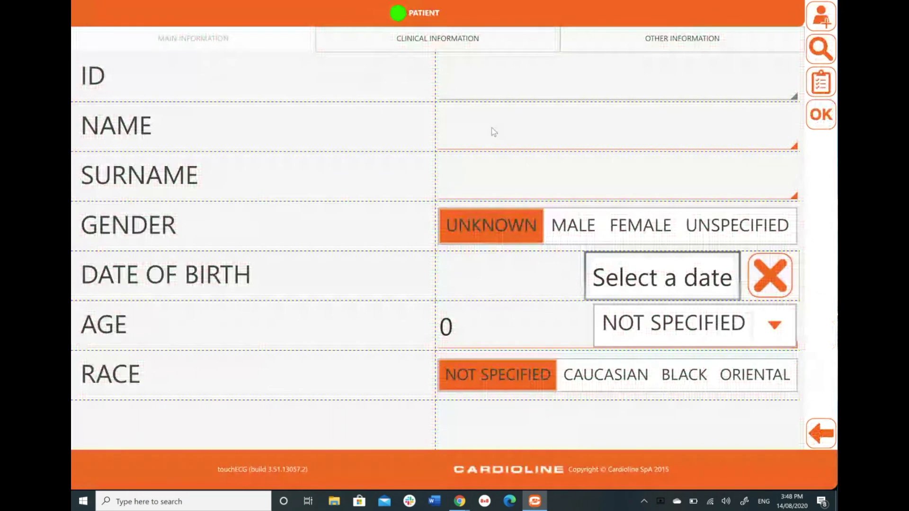
Enter patient ID STARKMED, name Stark and surname Med
text(T)
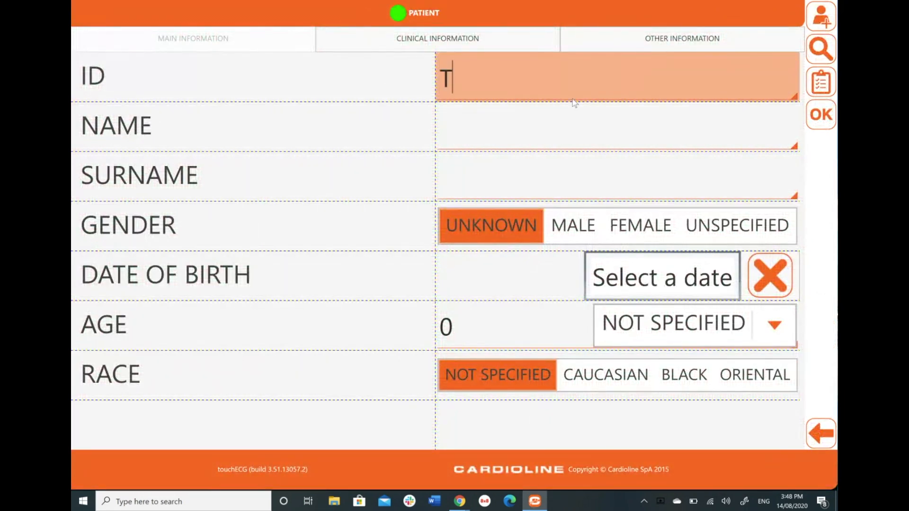
key(backspace)
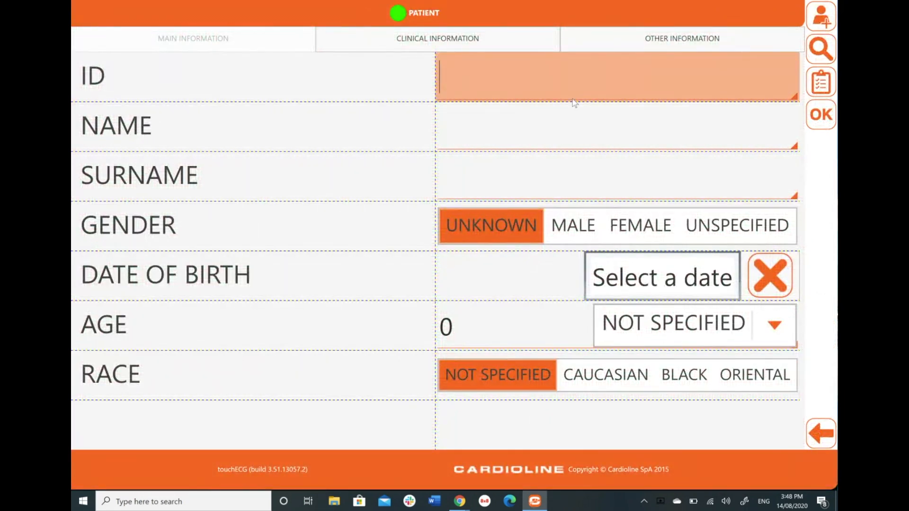
text(STARKMED)
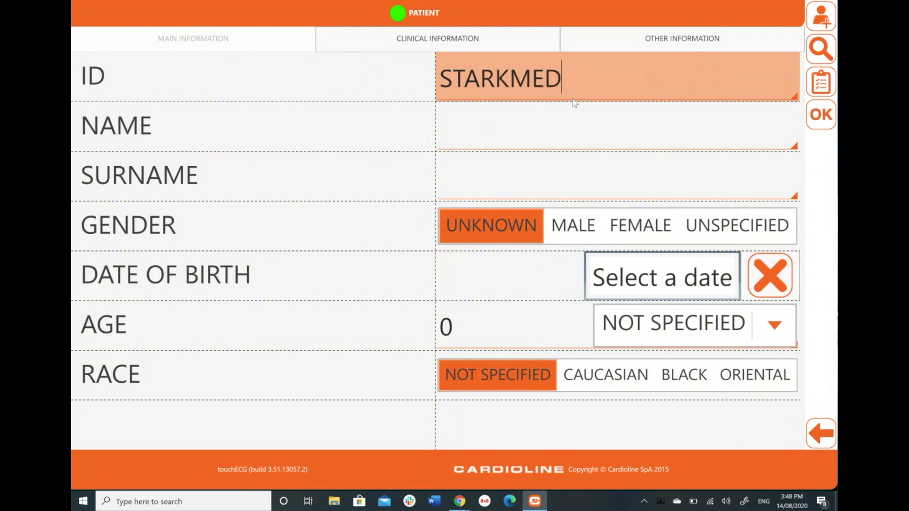
click(614, 126)
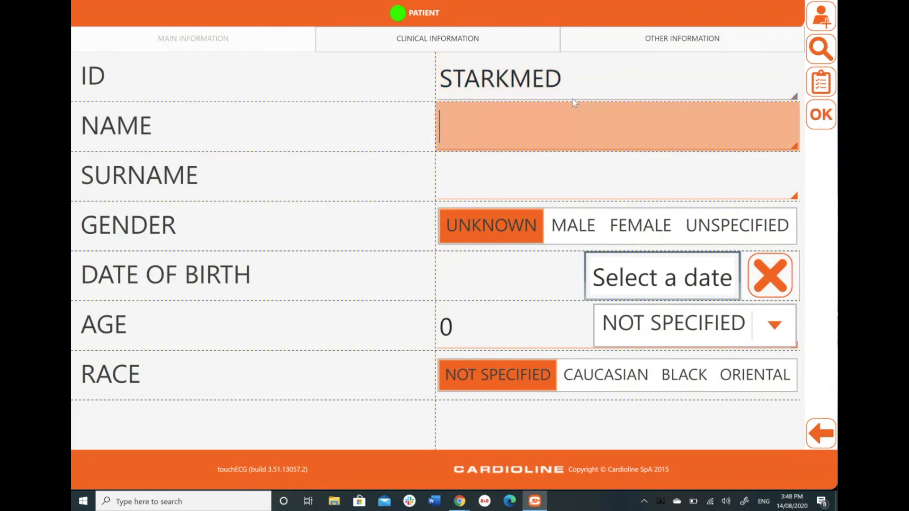
text(Stark)
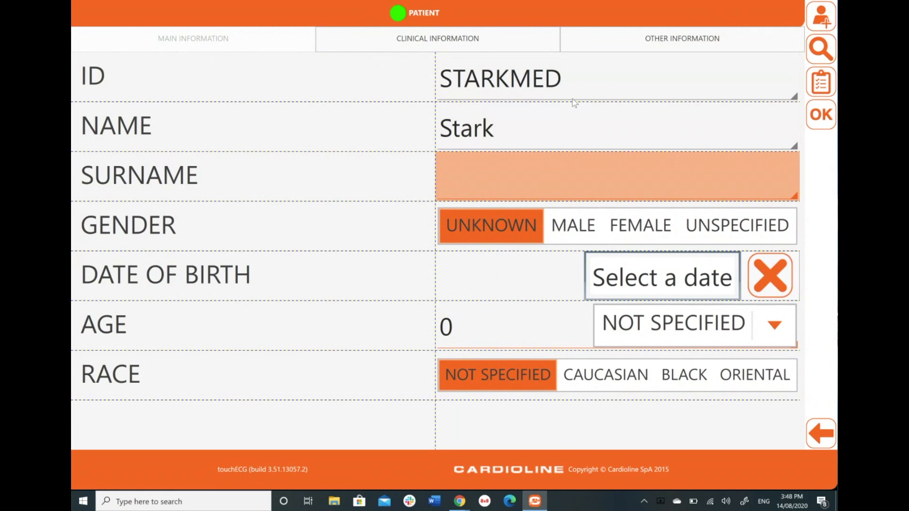
text(Med)
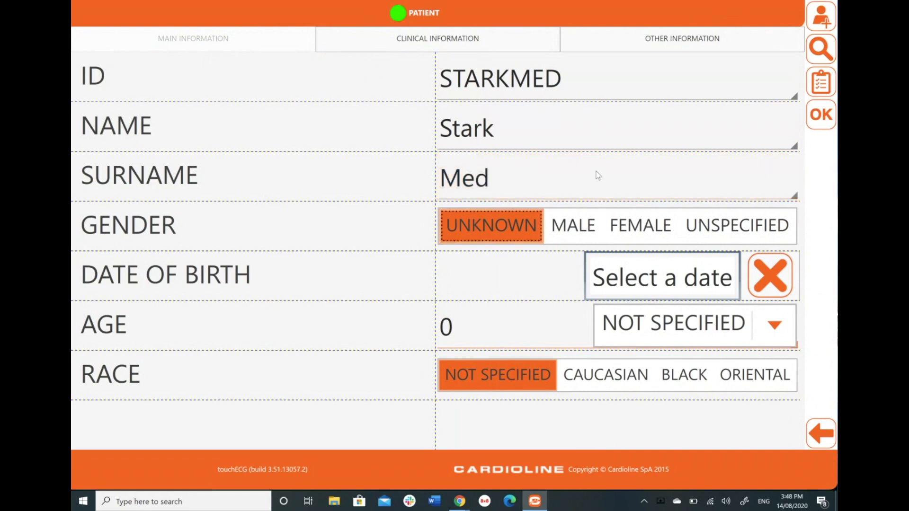
Enter birth date 1/1/2000 and review the Clinical and Other Information pages
text(1/1/)
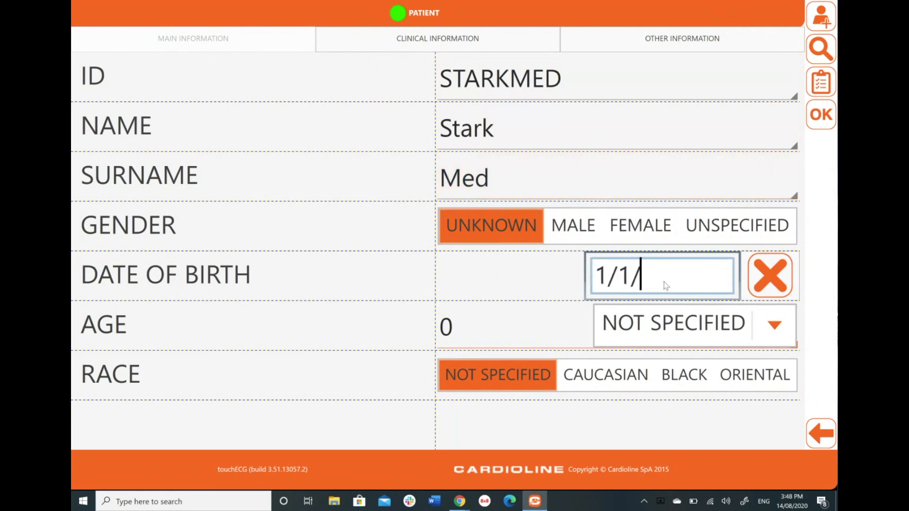
text(2000)
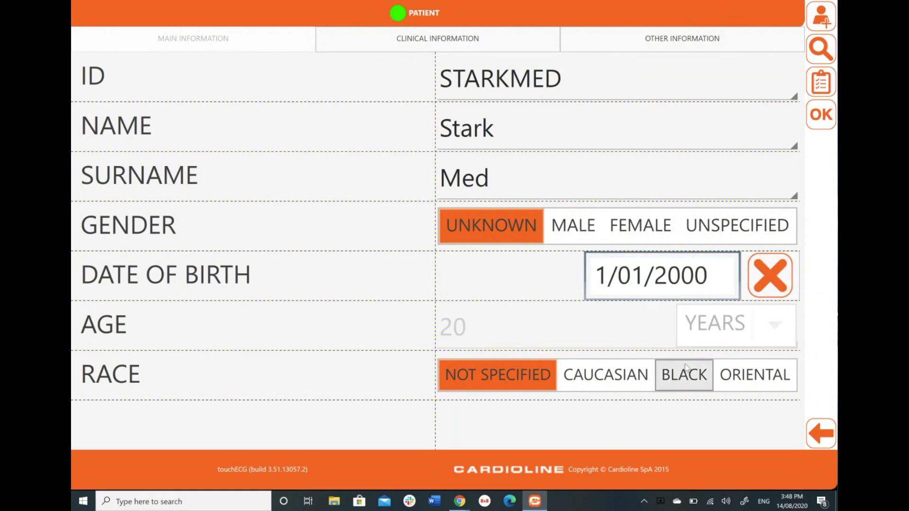
click(437, 39)
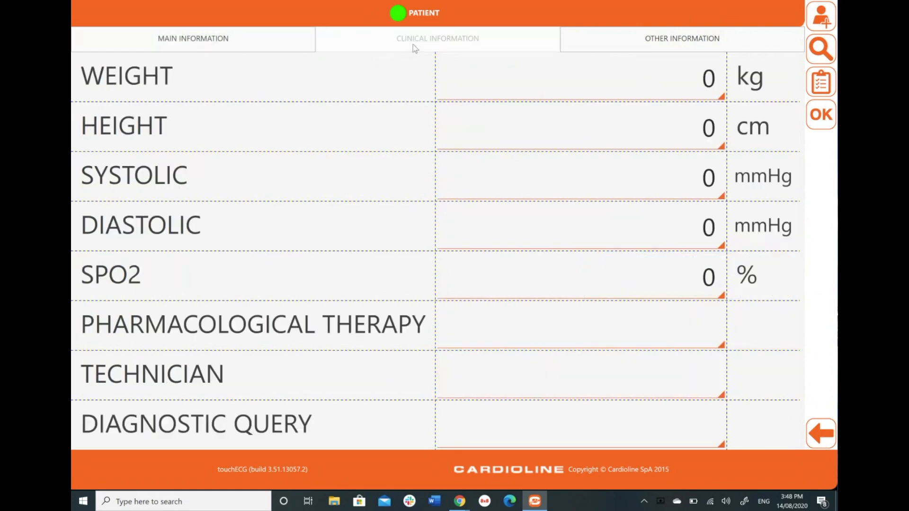
mouse_move(752, 350)
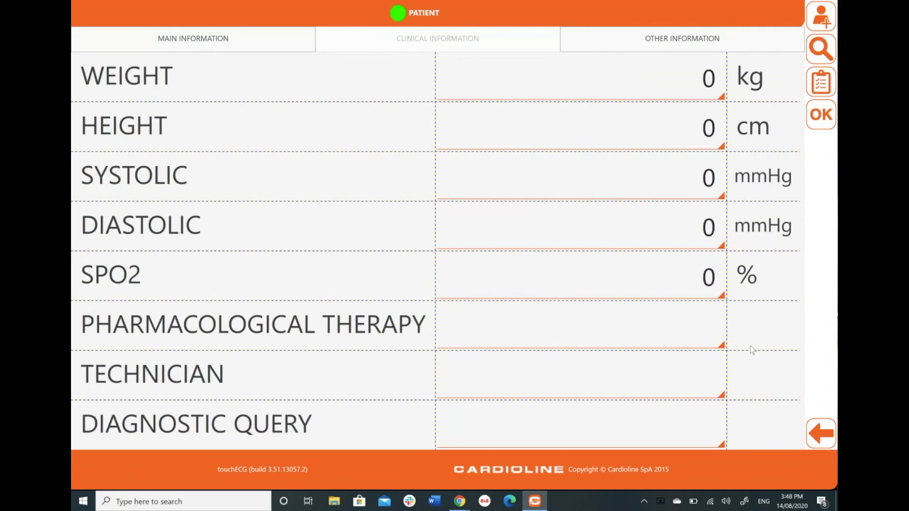
click(681, 38)
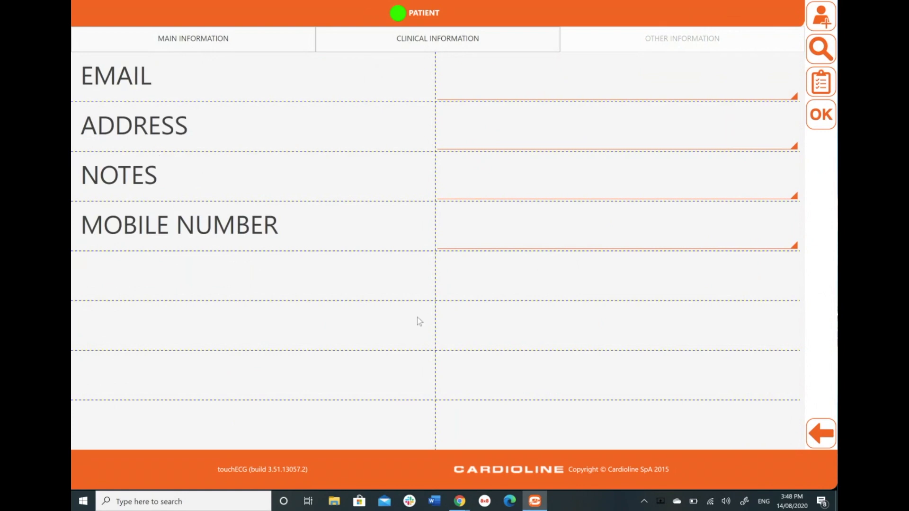
mouse_move(806, 184)
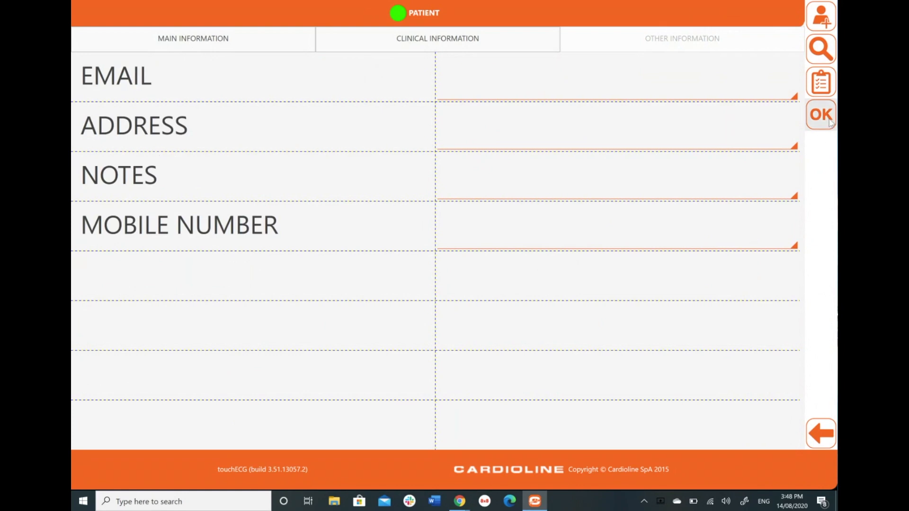
click(821, 114)
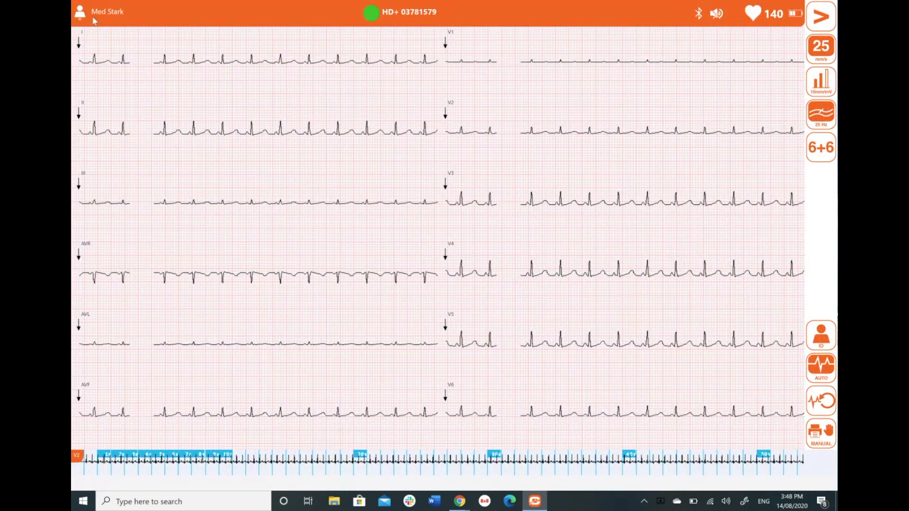
click(820, 367)
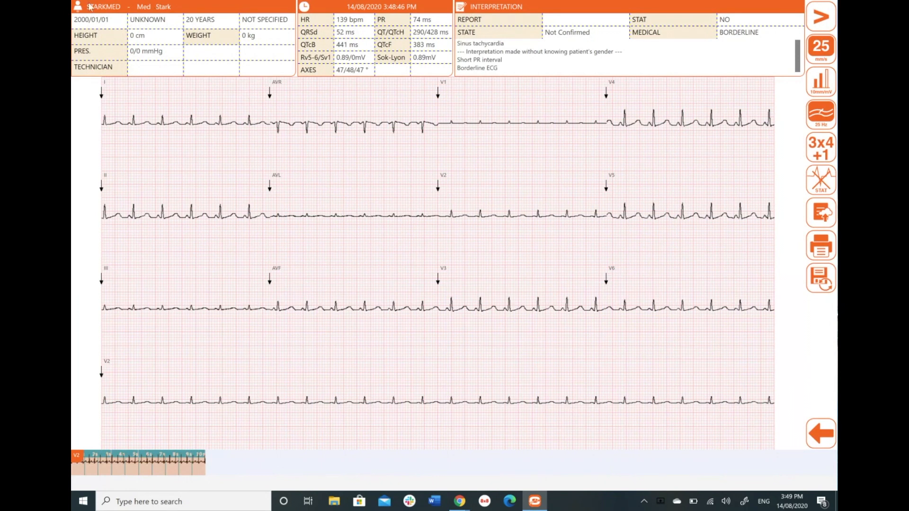
mouse_move(781, 204)
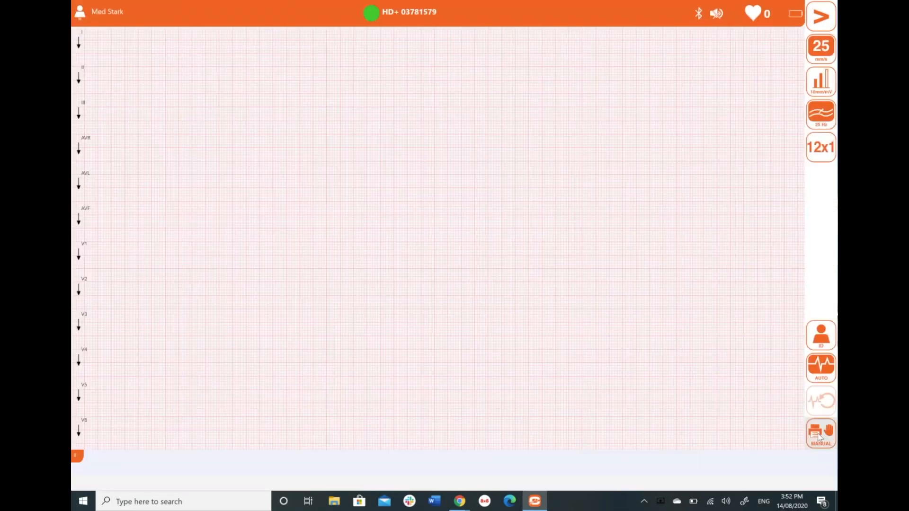
click(820, 433)
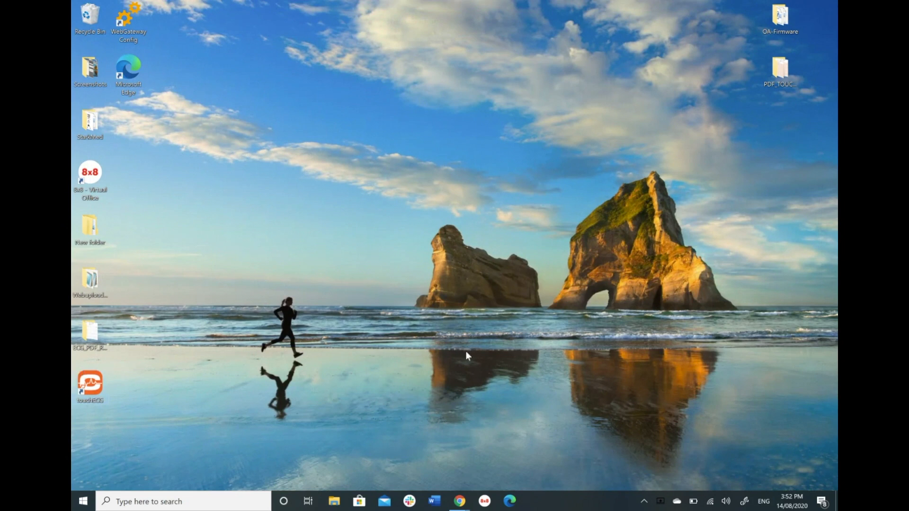
Select and double-click the touchECG desktop shortcut to relaunch the app
click(90, 383)
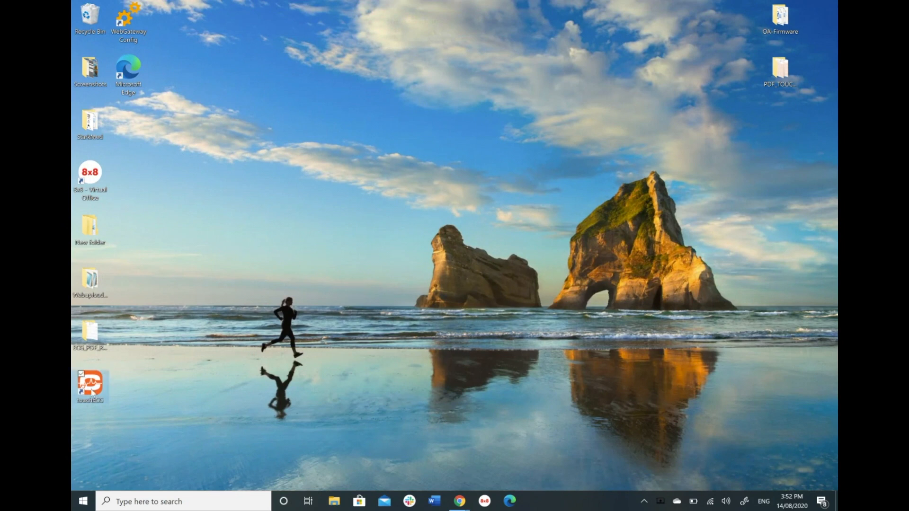
double_click(90, 384)
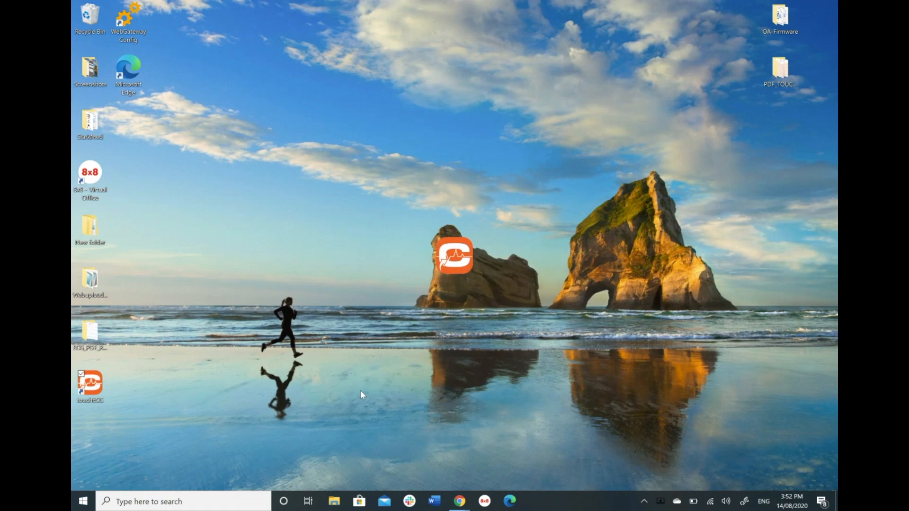
mouse_move(404, 306)
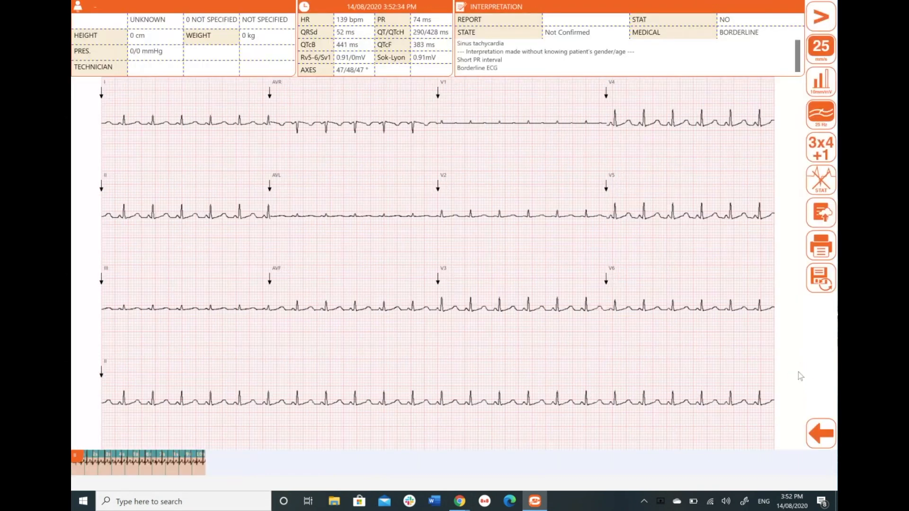
mouse_move(422, 136)
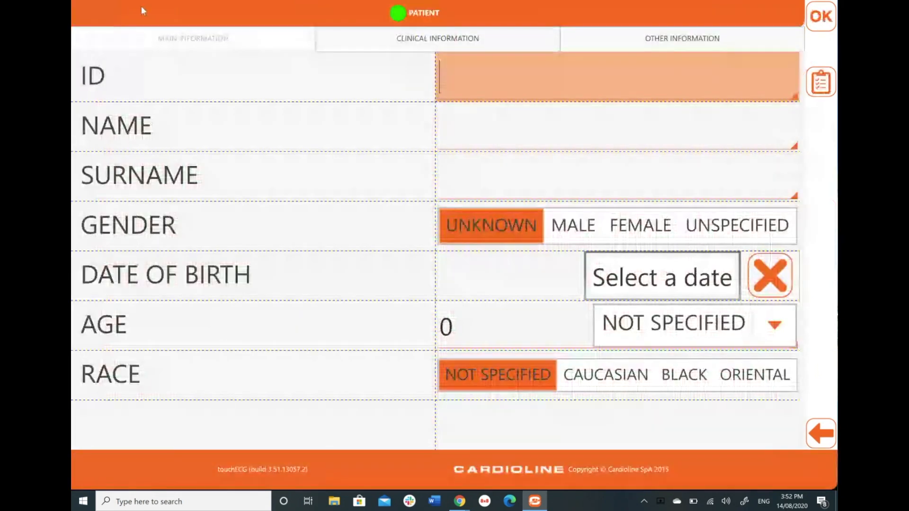
Enter 'Test', name Stark, surname Med and birth value 90, then confirm to show the ECG
text(Test)
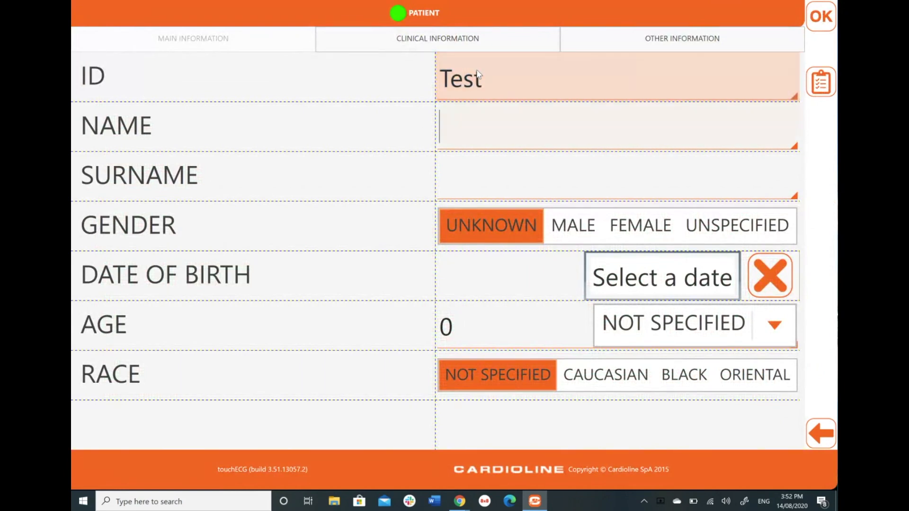
text(Stark)
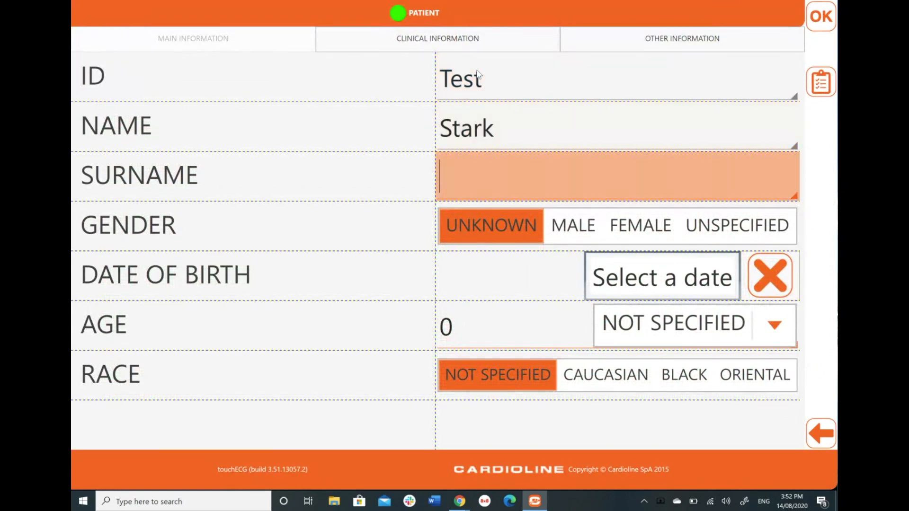
text(Med)
click(663, 276)
text(1/1/1)
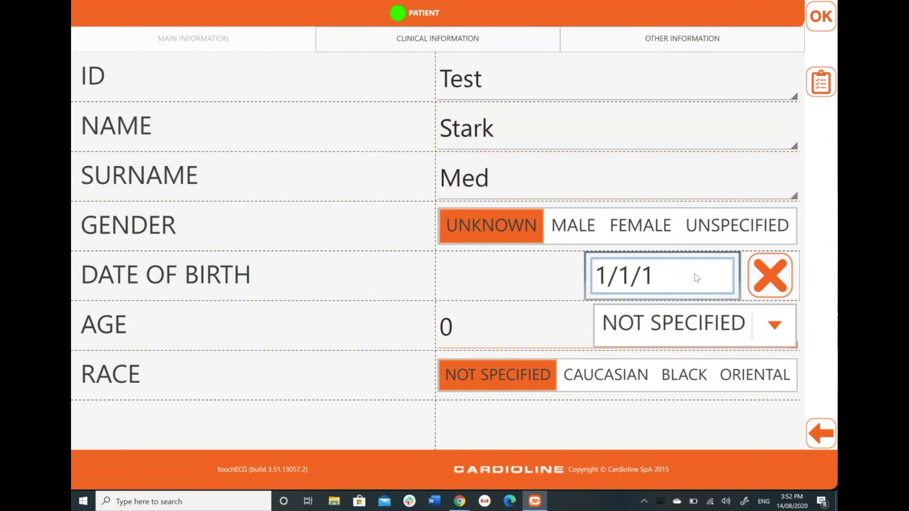
text(90)
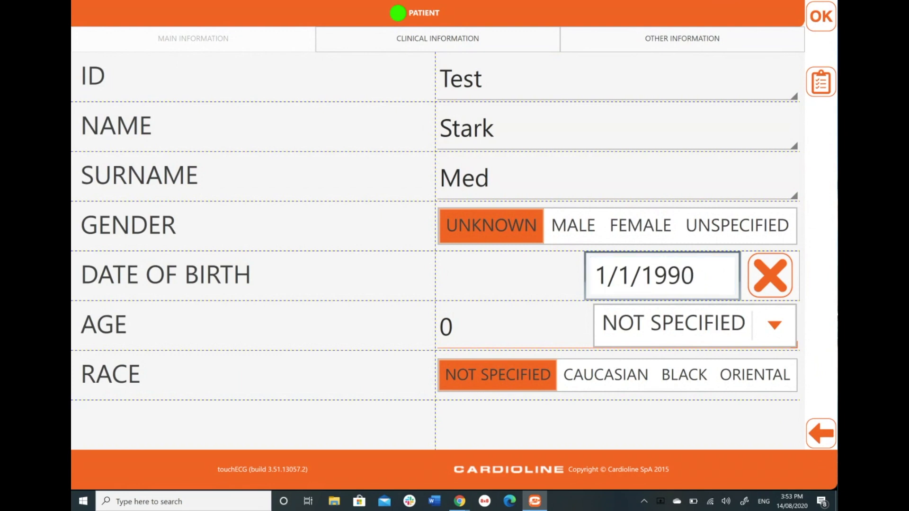
click(820, 16)
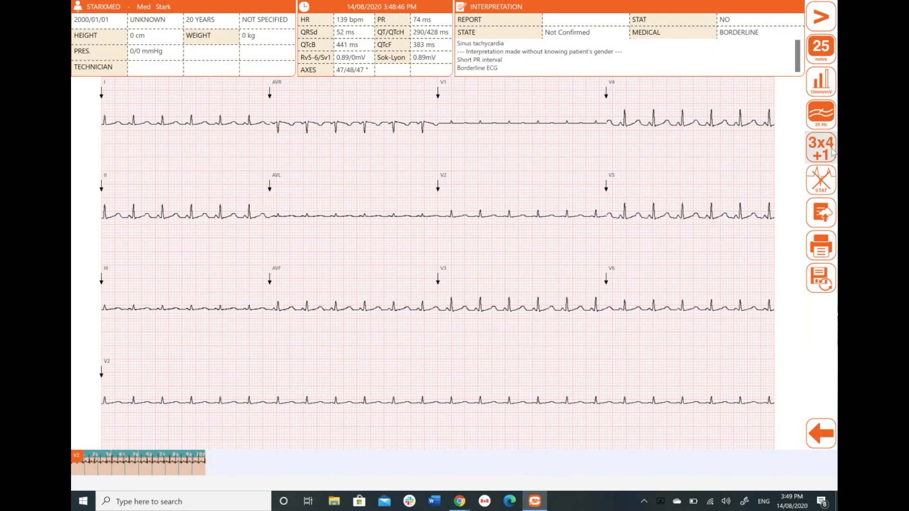
Cycle the ECG report layout through 3x4+3, 12x1 and 6x2 formats
click(821, 148)
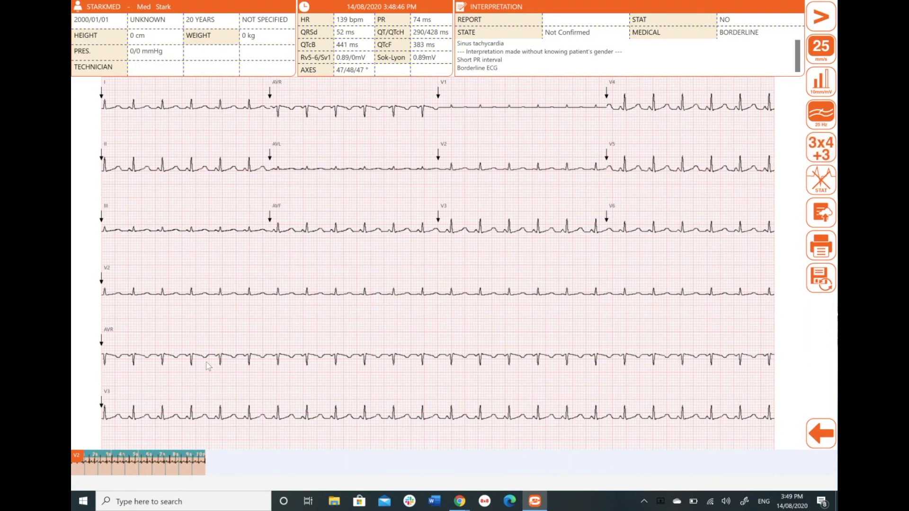
mouse_move(639, 145)
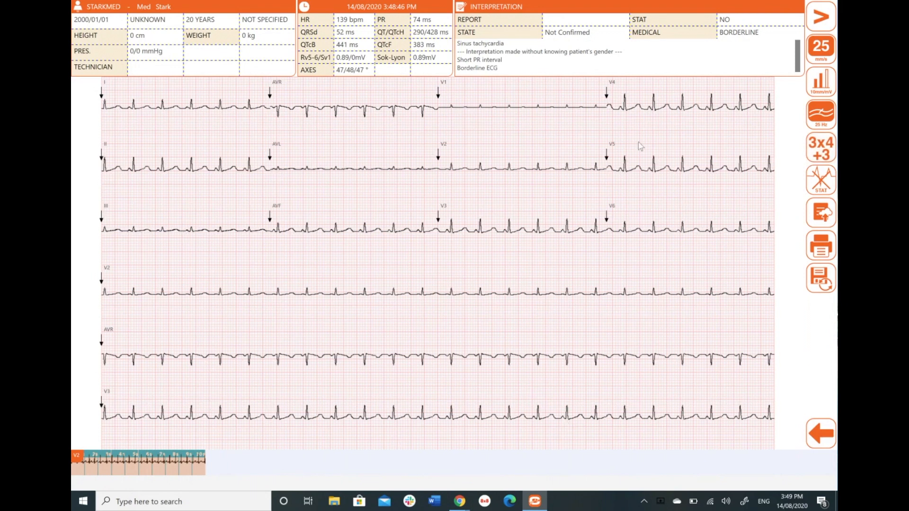
mouse_move(296, 186)
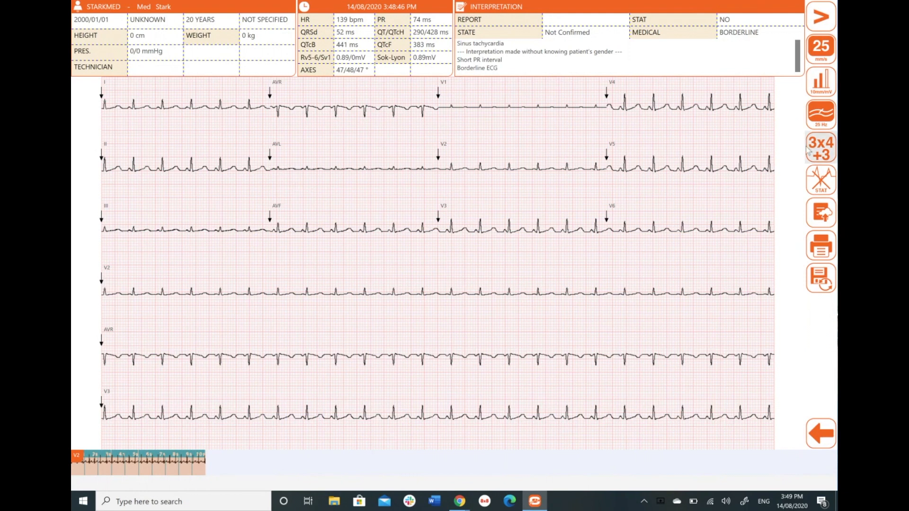
click(820, 146)
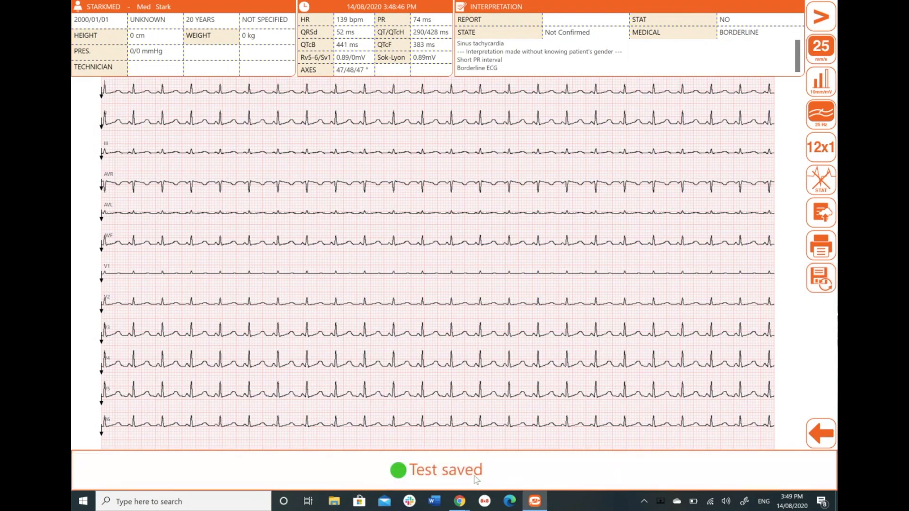
click(820, 147)
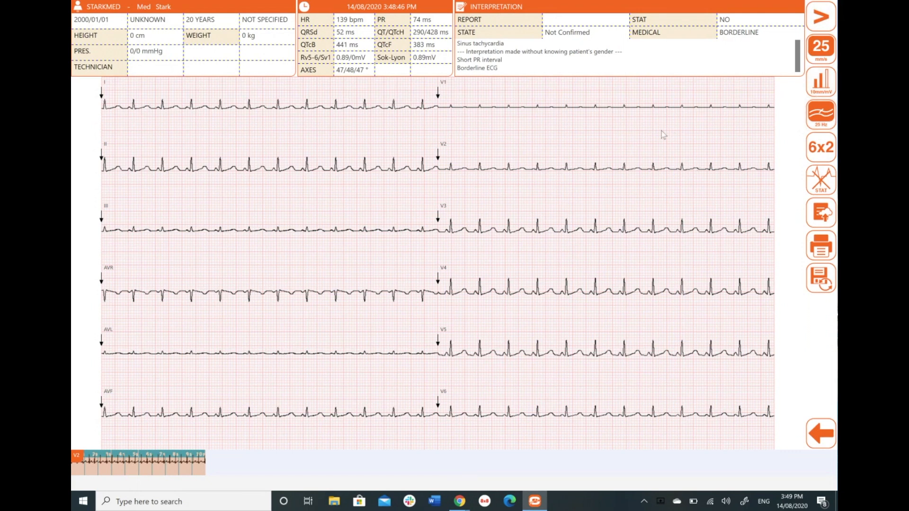
mouse_move(666, 134)
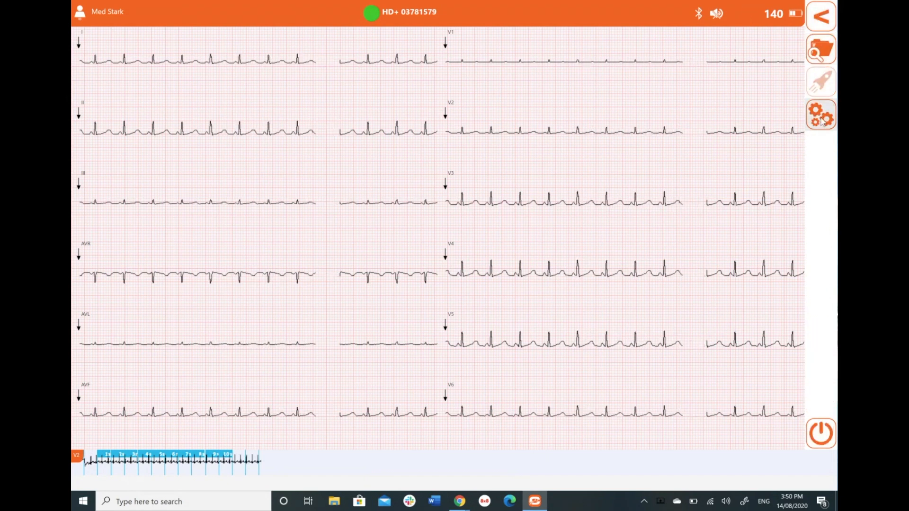
Set the rhythm lead to II in Settings and save
click(820, 114)
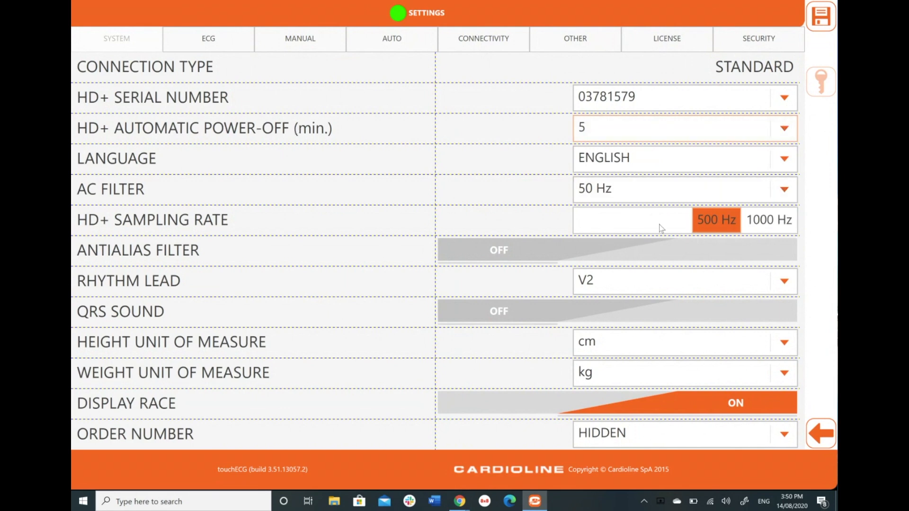
mouse_move(267, 234)
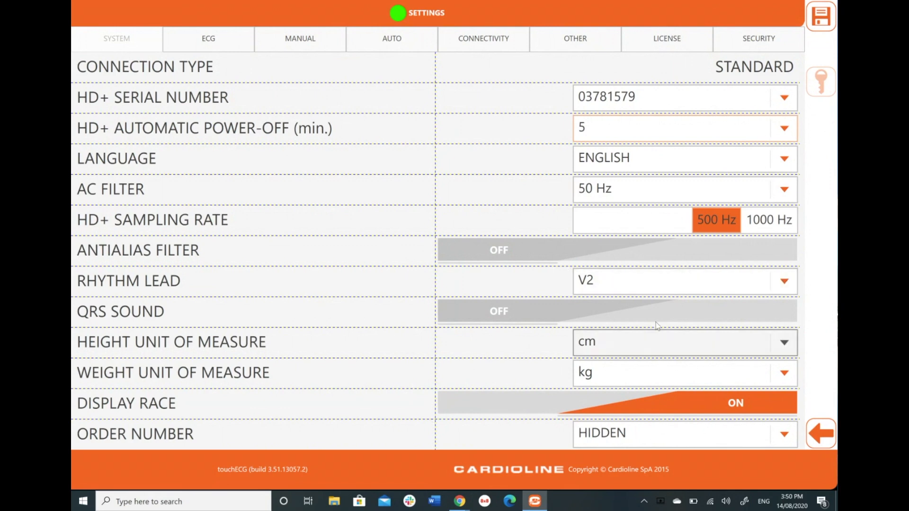
click(684, 279)
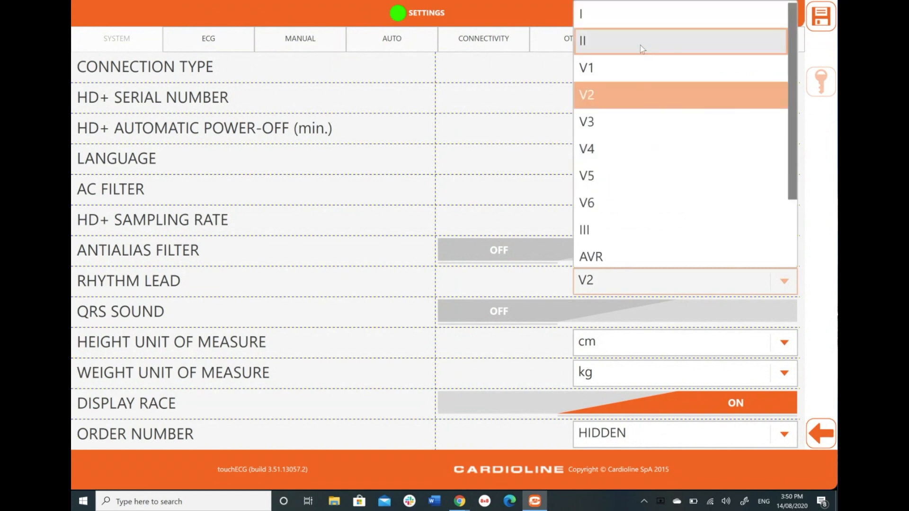
click(582, 41)
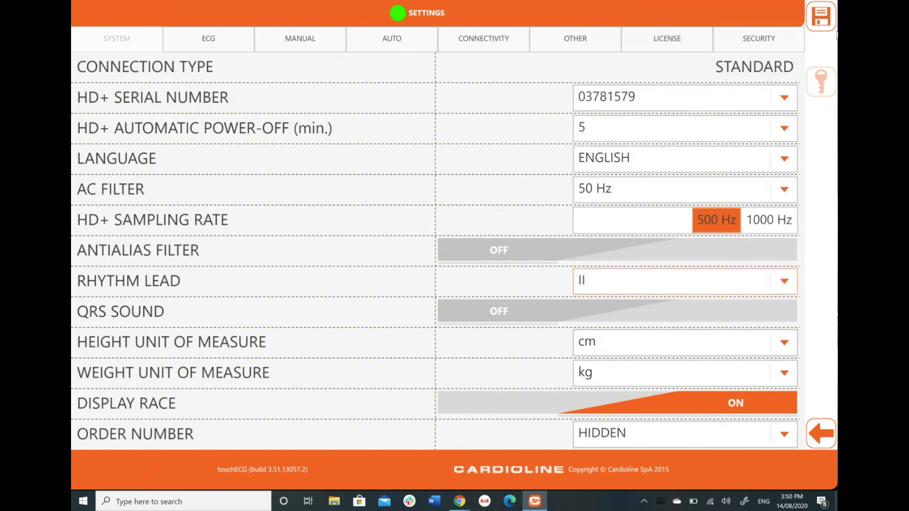
mouse_move(405, 459)
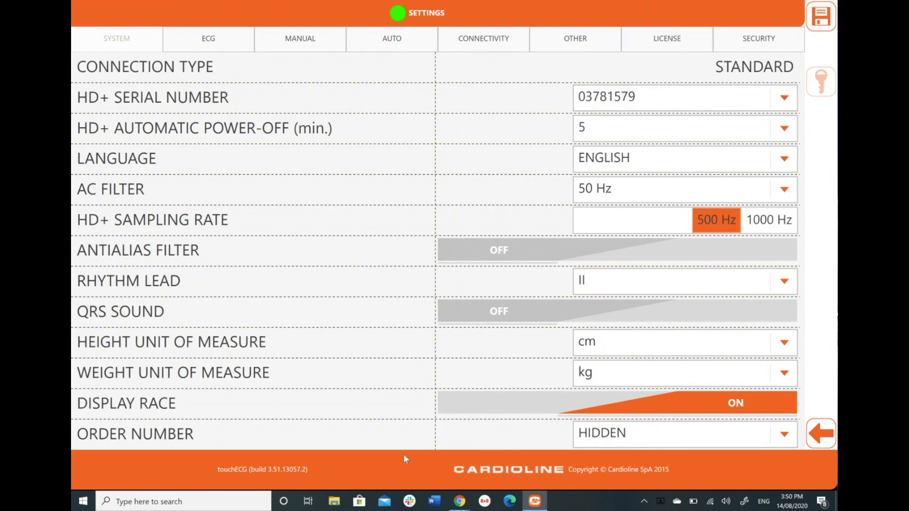
click(821, 16)
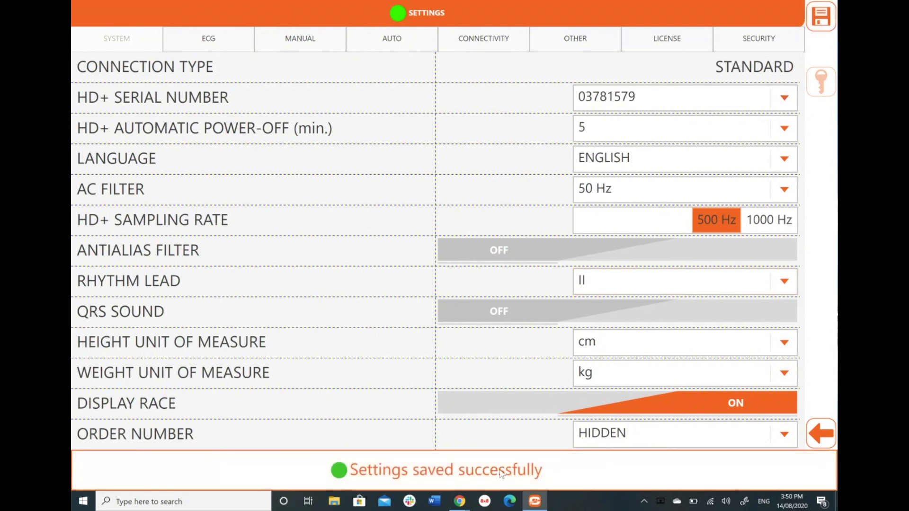
Keep the ECG muscular filter at 25 Hz and view the manual print settings
click(207, 39)
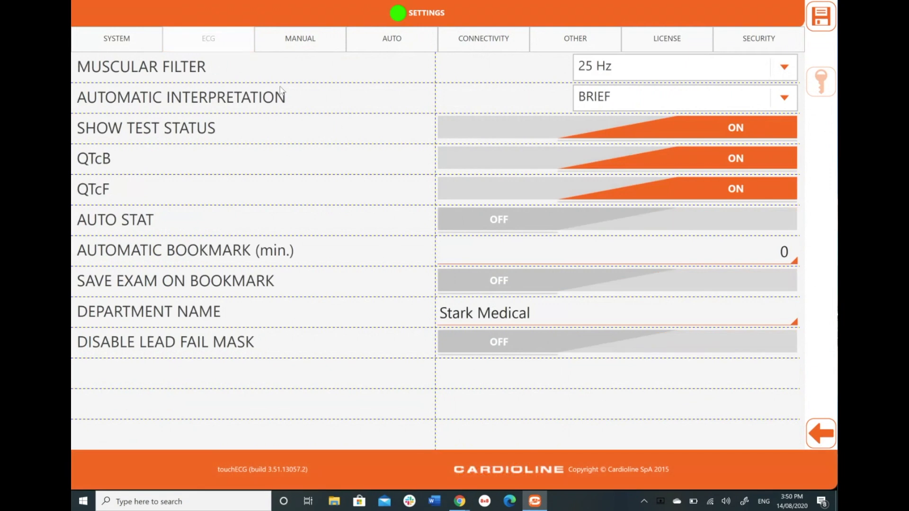
click(684, 66)
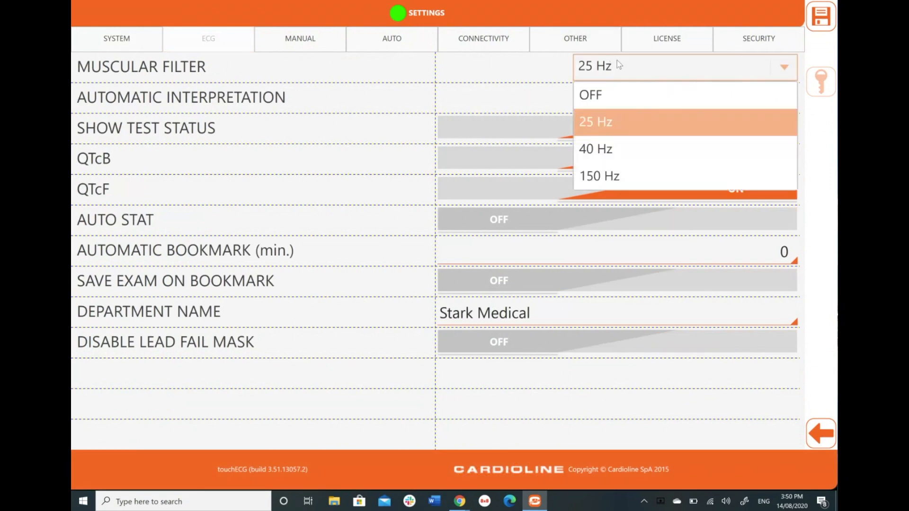
click(595, 122)
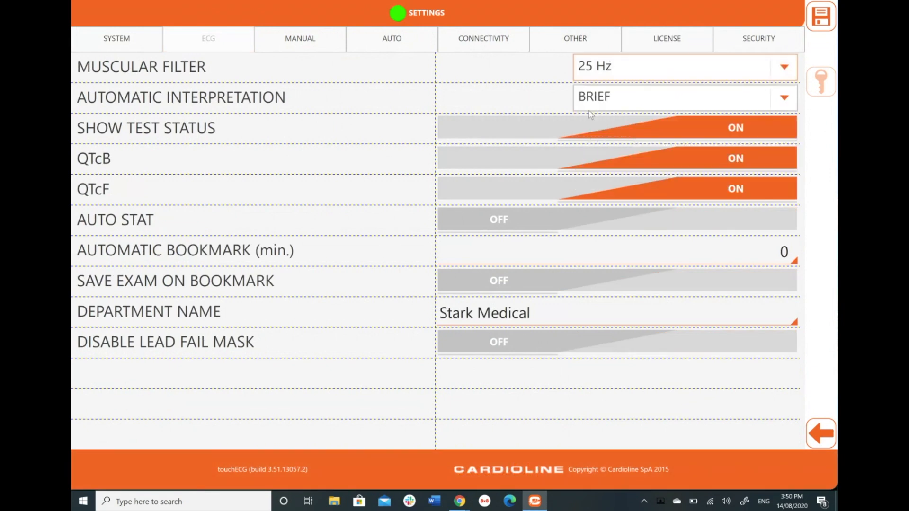
click(685, 66)
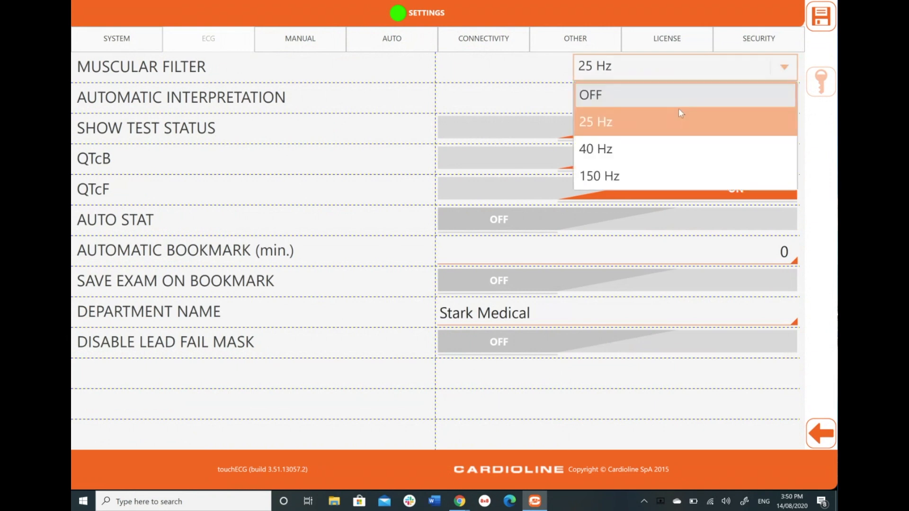
click(595, 121)
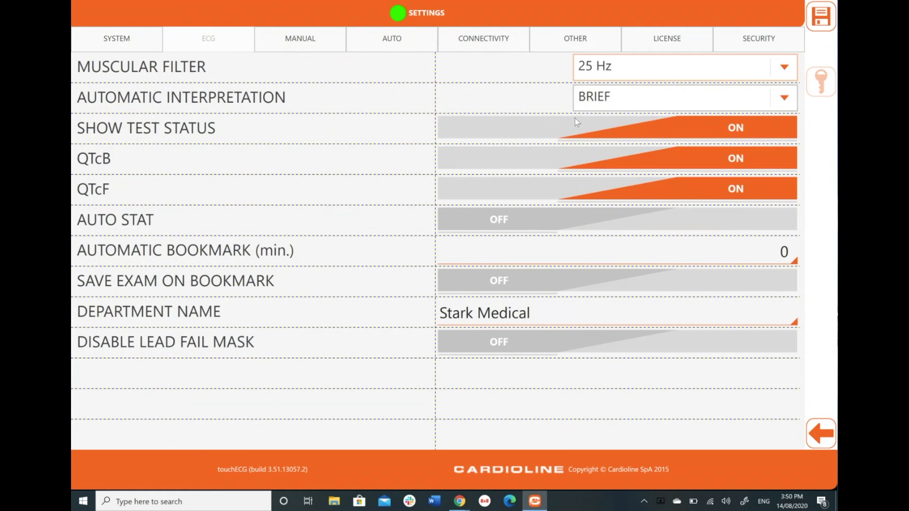
mouse_move(544, 119)
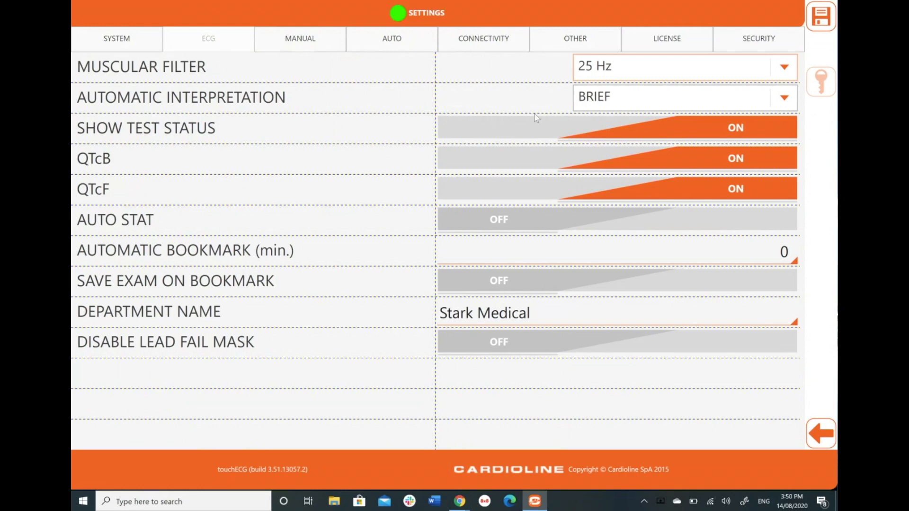
mouse_move(386, 143)
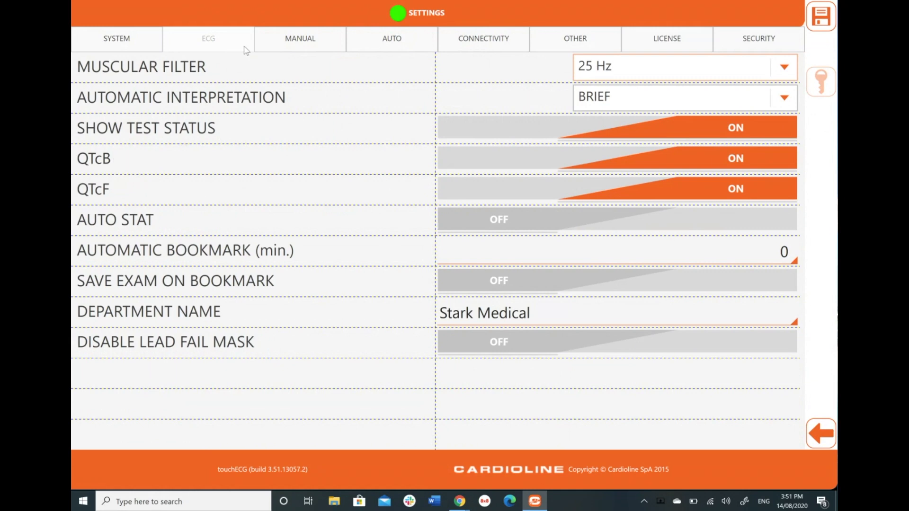
click(300, 38)
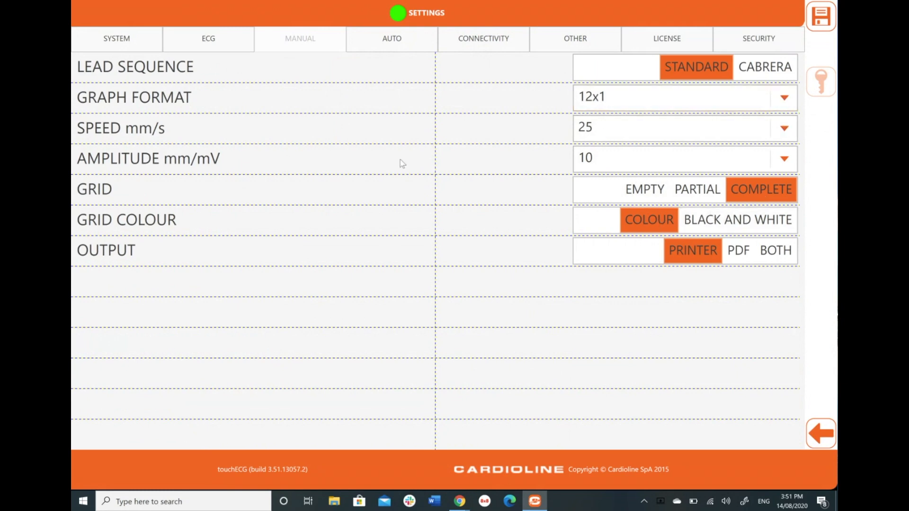
Choose an automatic print speed (25 mm/s) and exit Settings to the live ECG
click(820, 16)
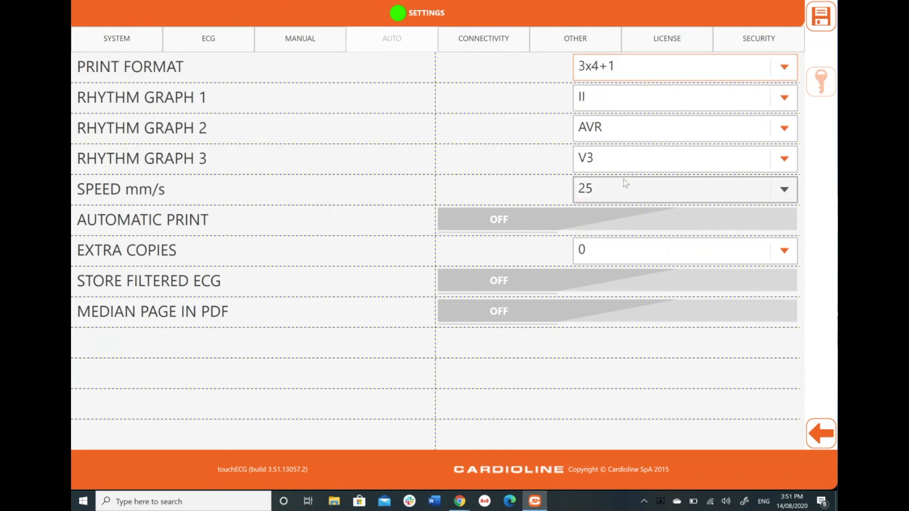
click(684, 189)
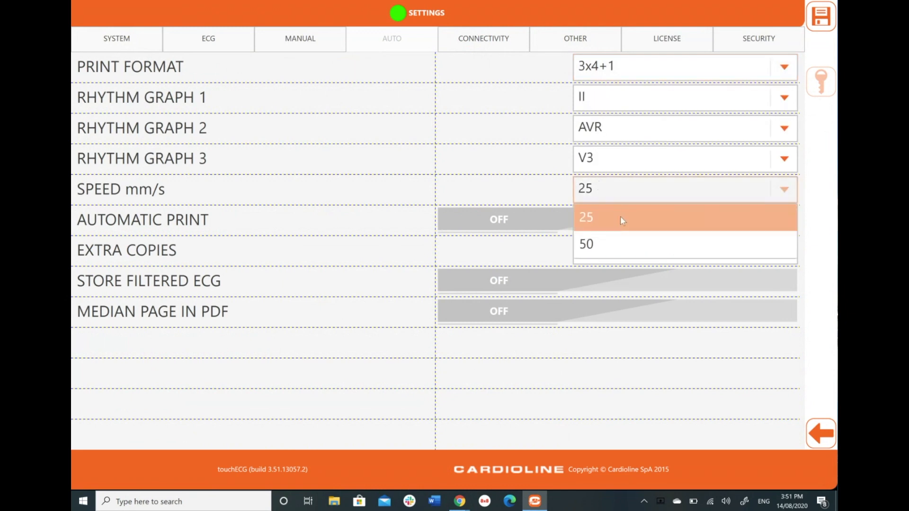
click(586, 216)
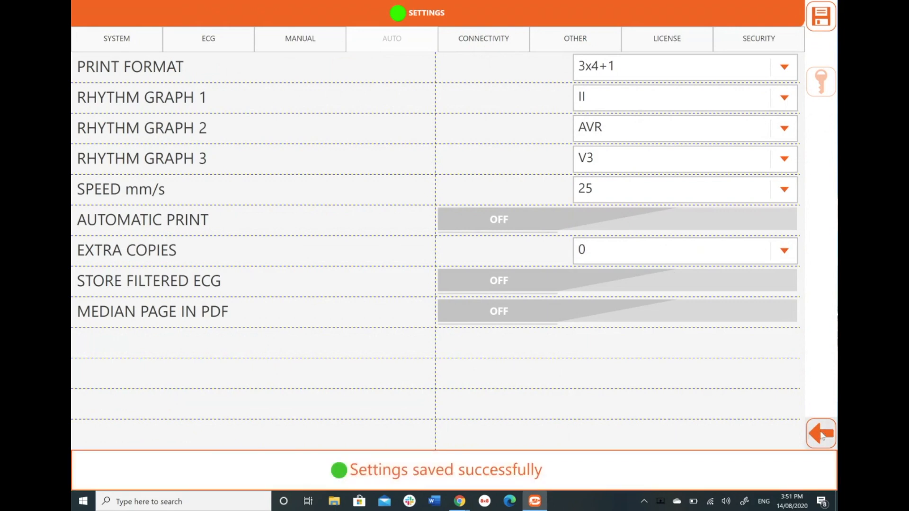
click(821, 433)
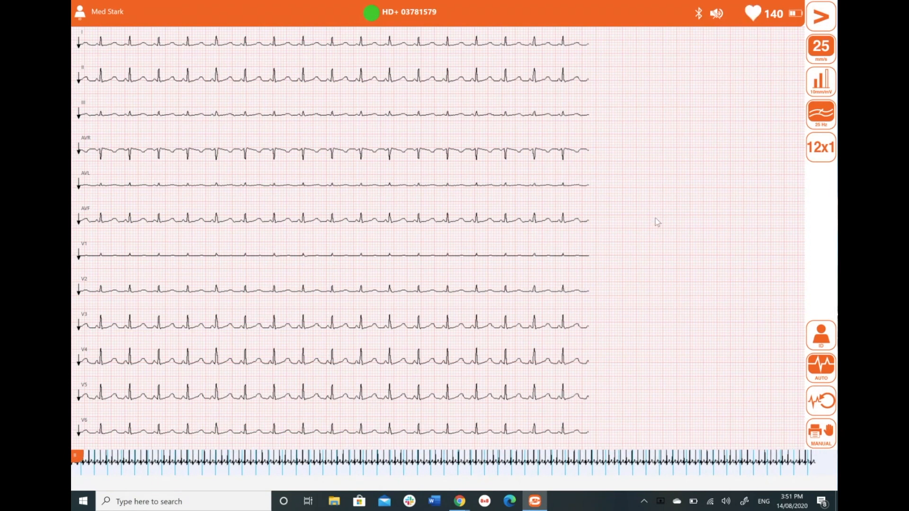
Capture an automatic 3x4+1 ECG report, return to live view, and open the main menu
click(819, 147)
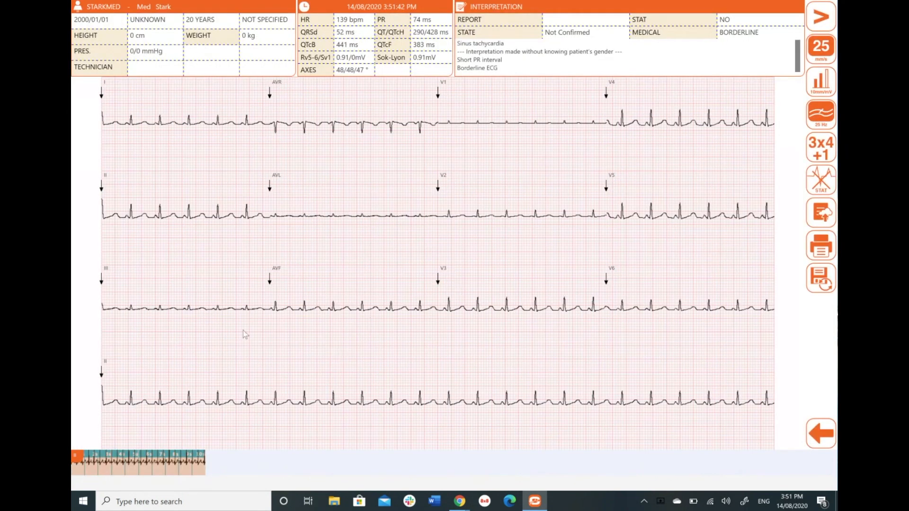
mouse_move(743, 280)
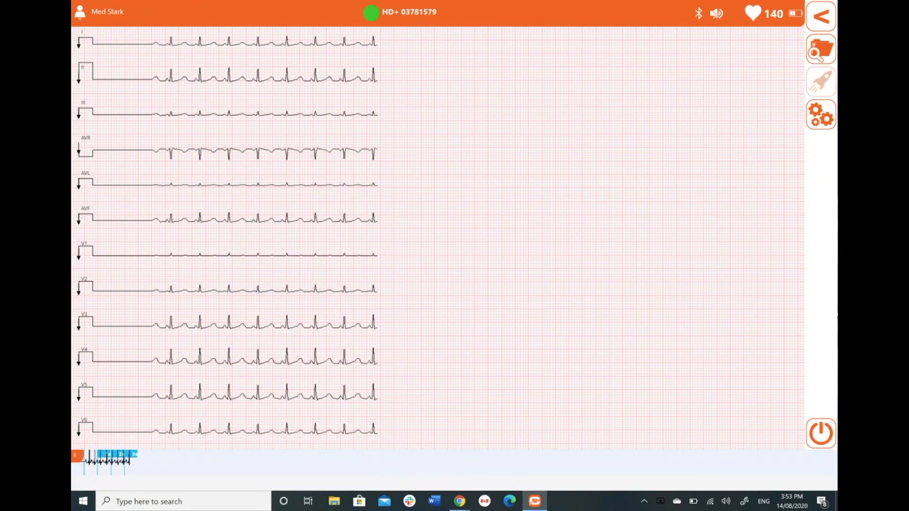
click(821, 16)
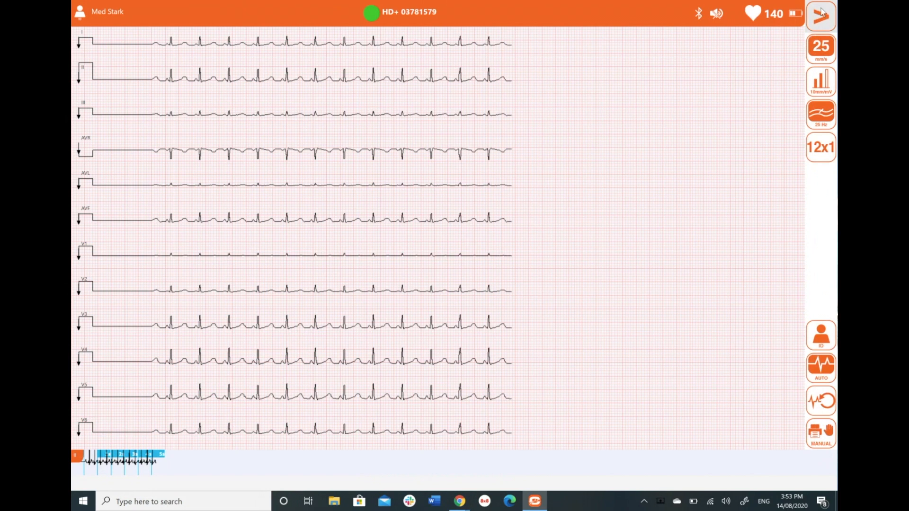
click(820, 15)
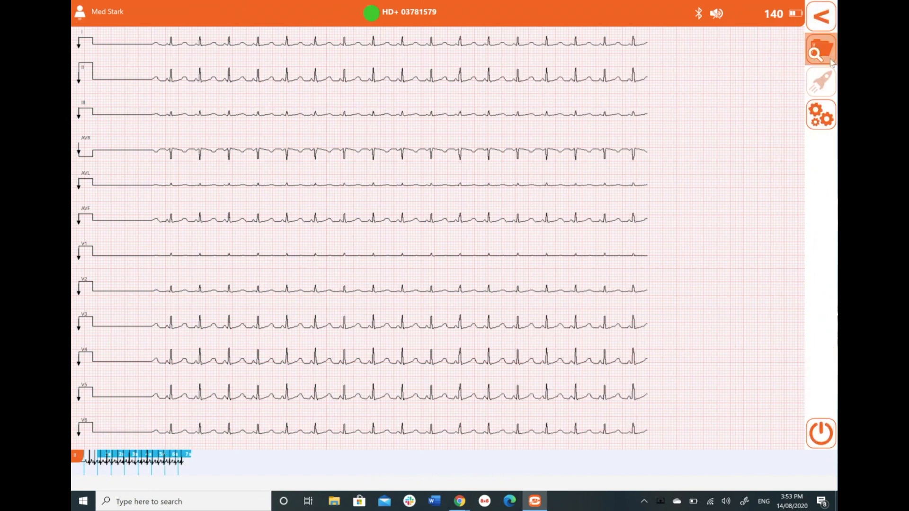
Open the 78-test archive and scroll down to the 1/07/2020 2:15:49 PM recording
click(820, 49)
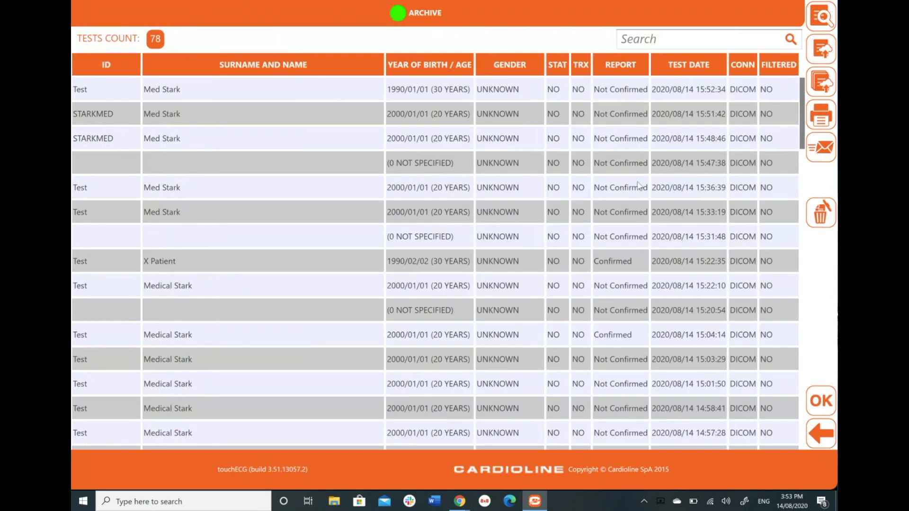
scroll(down, 3)
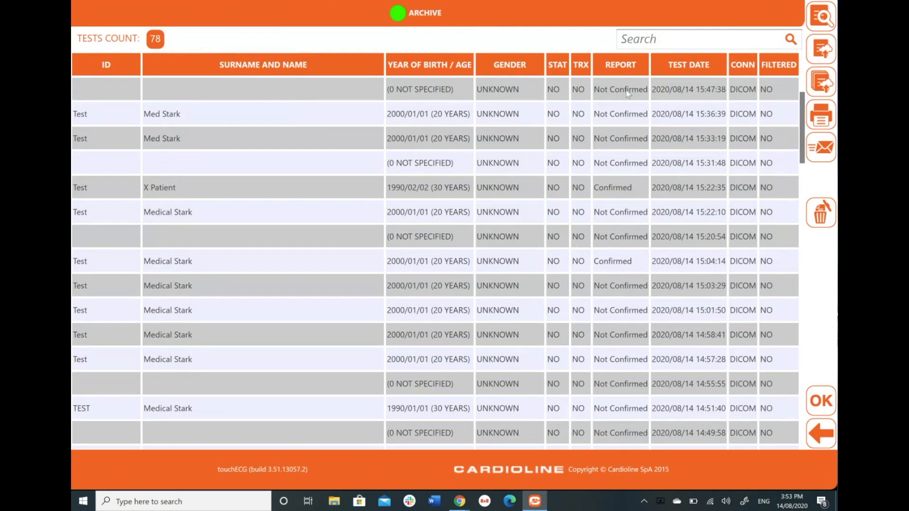
mouse_move(646, 122)
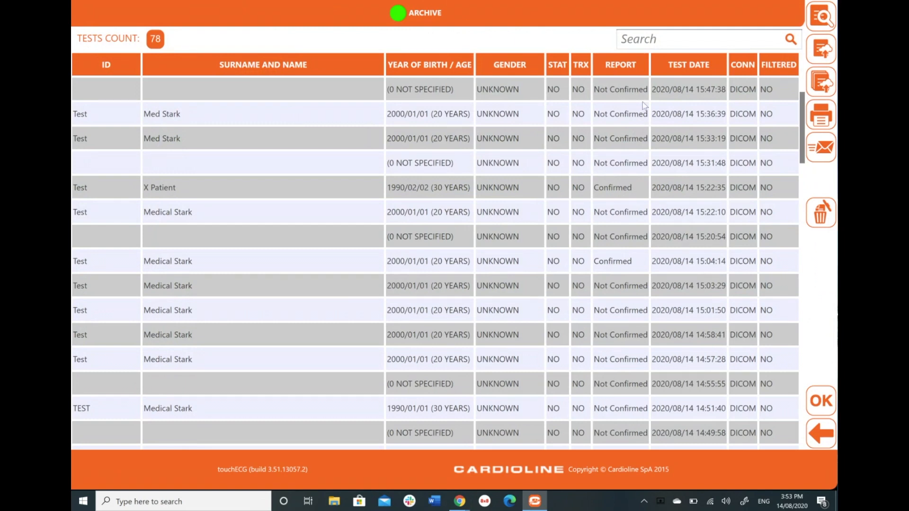
mouse_move(208, 134)
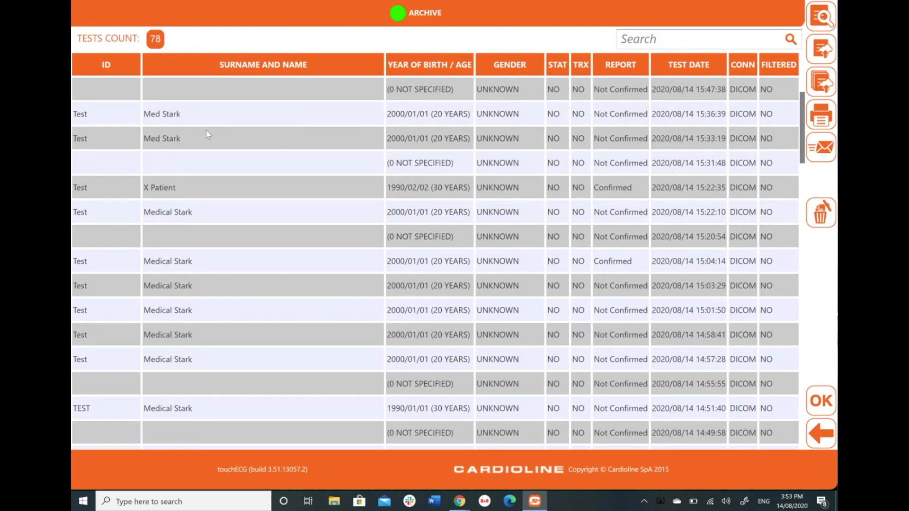
mouse_move(322, 214)
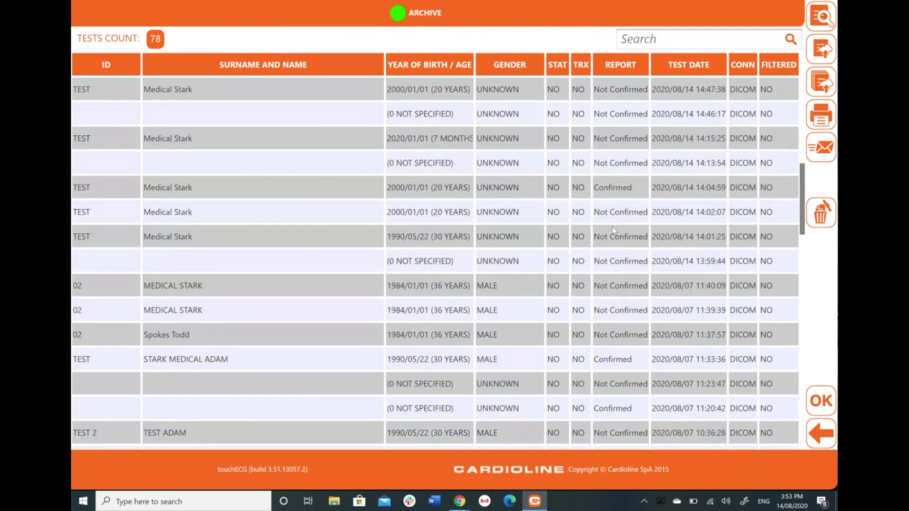
scroll(down, 3)
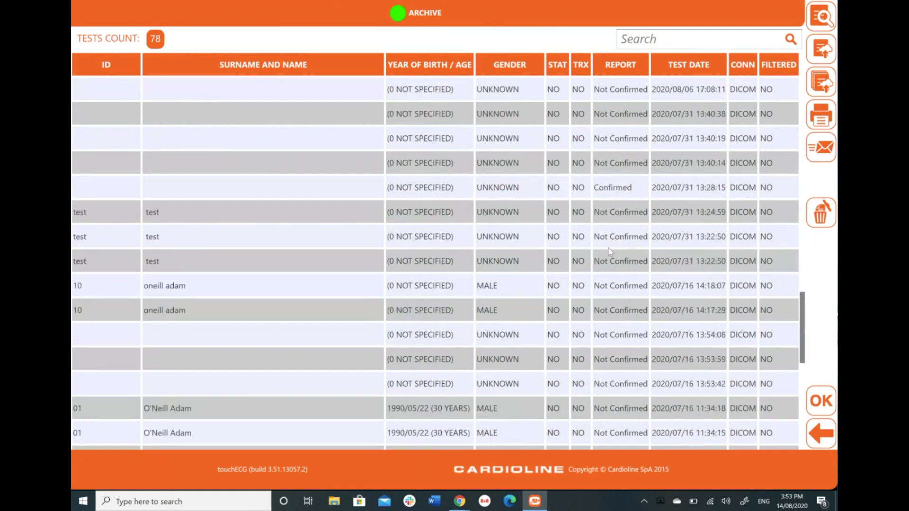
scroll(down, 3)
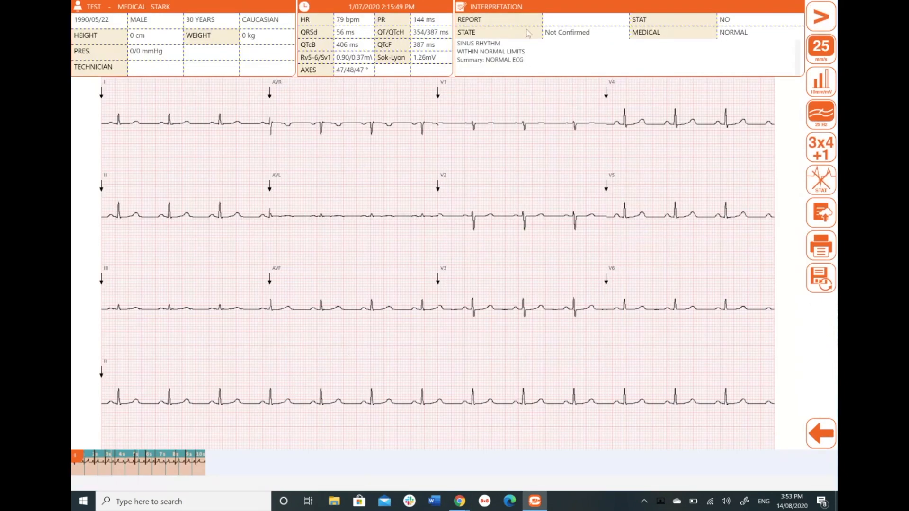
mouse_move(759, 70)
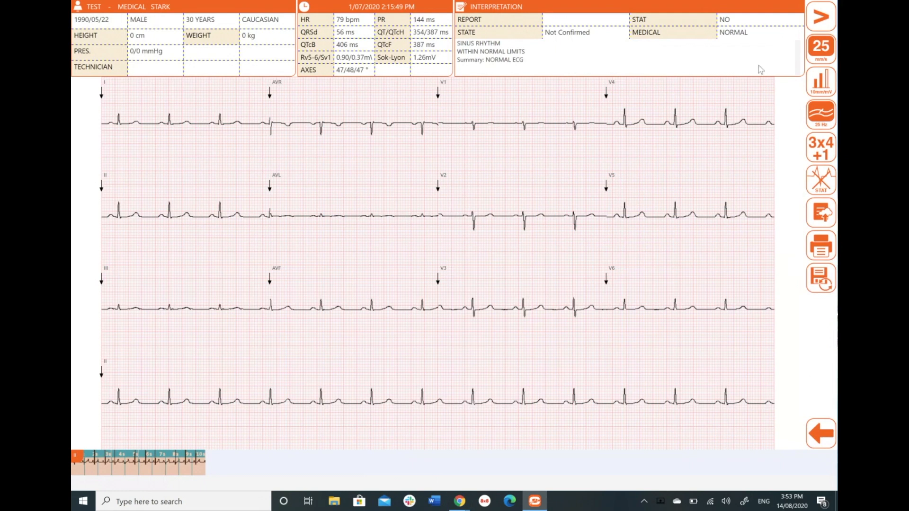
mouse_move(541, 61)
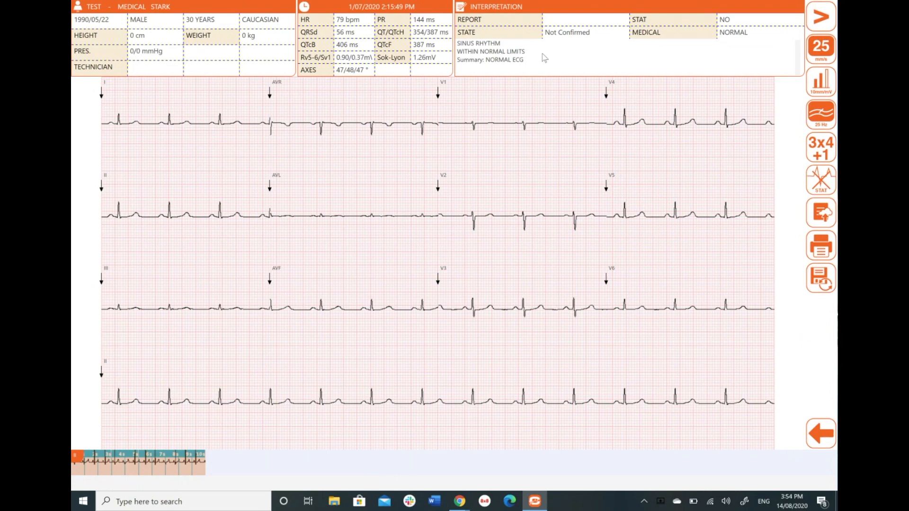
In the interpretation editor, switch the Medical classification to Abnormal and back to Normal
click(490, 6)
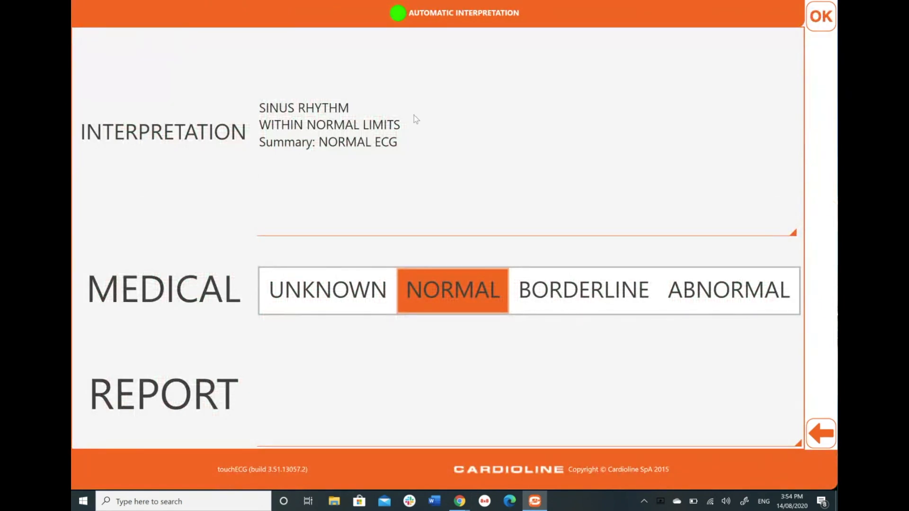
mouse_move(583, 290)
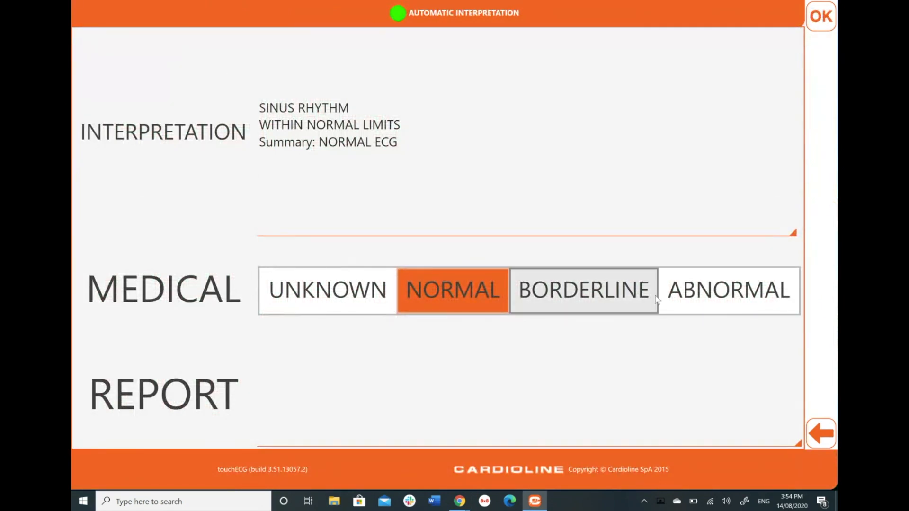
click(728, 290)
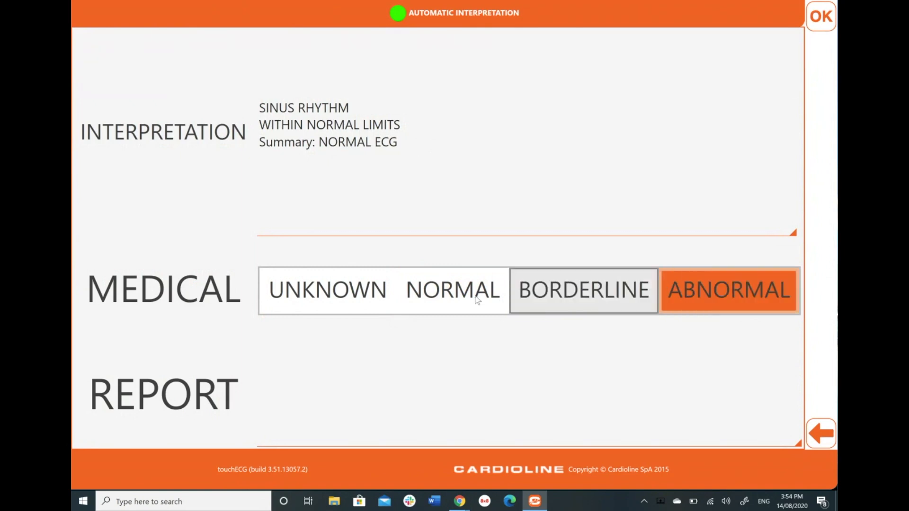
click(452, 289)
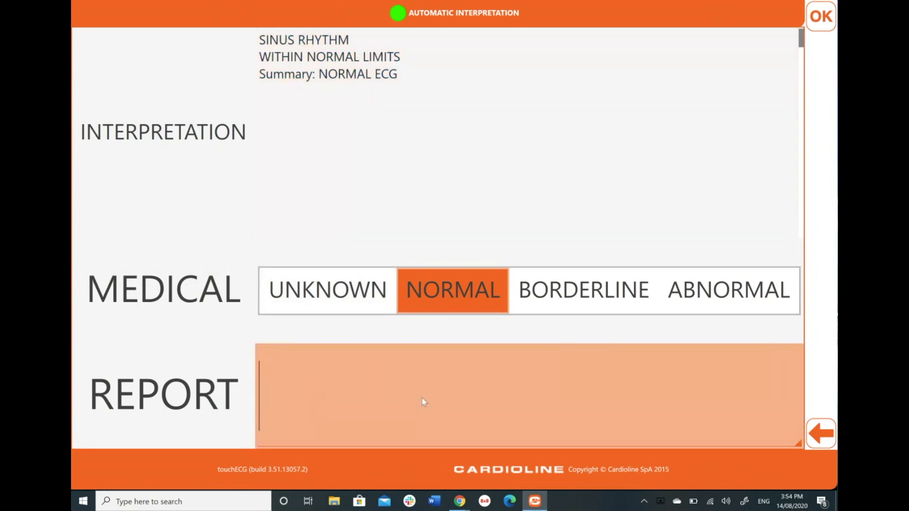
Sign the report as Dr Stark and confirm the edit
text(Dr)
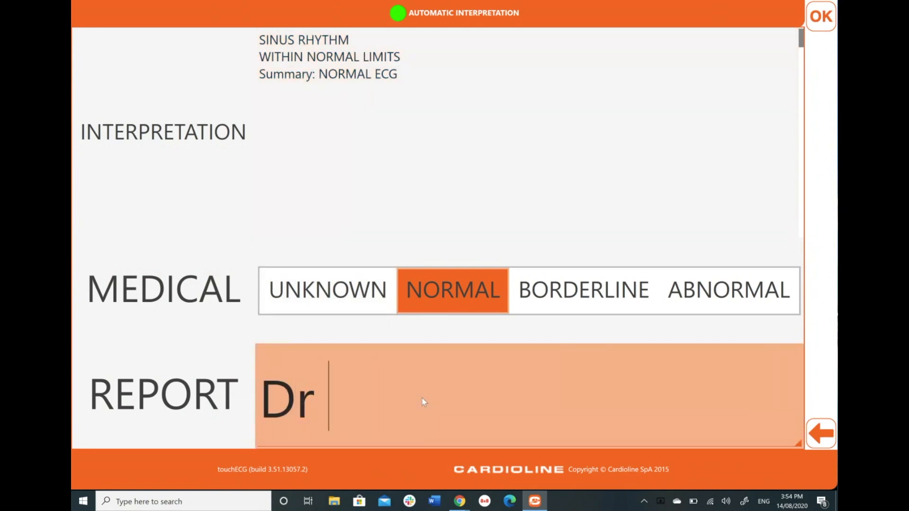
text(St)
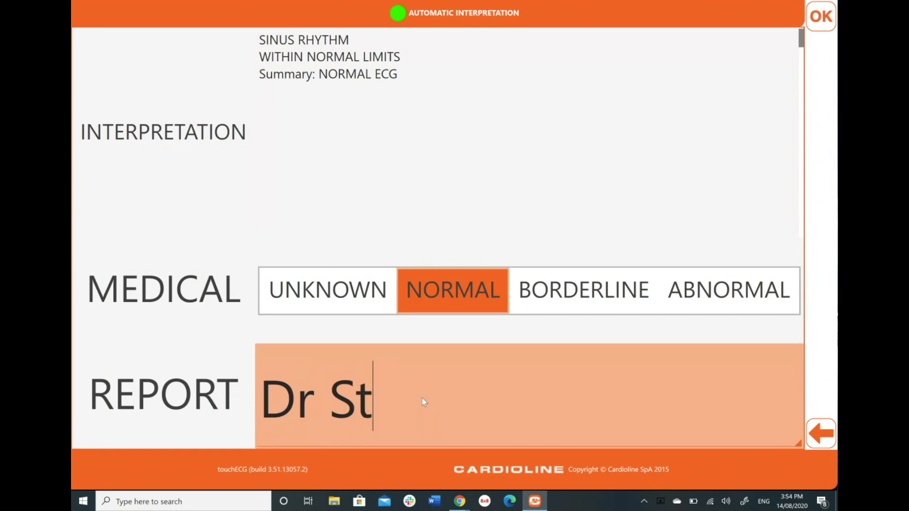
text(ark)
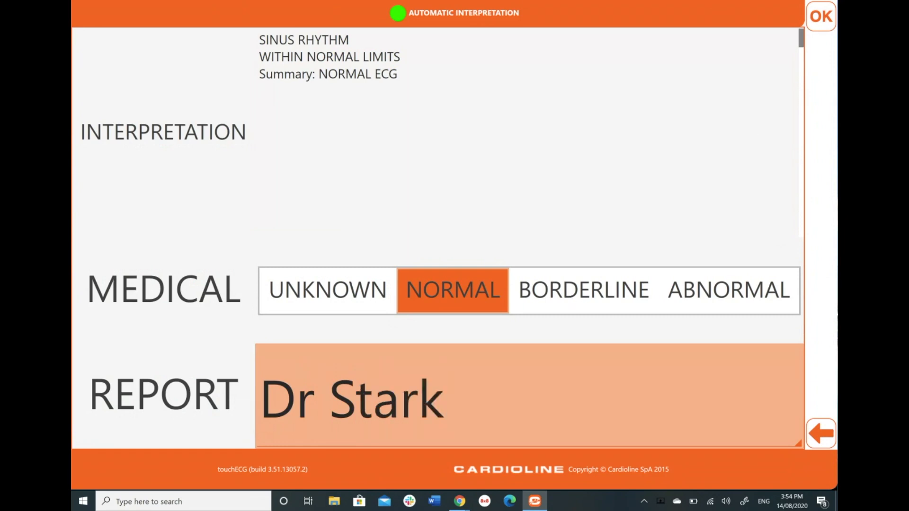
click(820, 16)
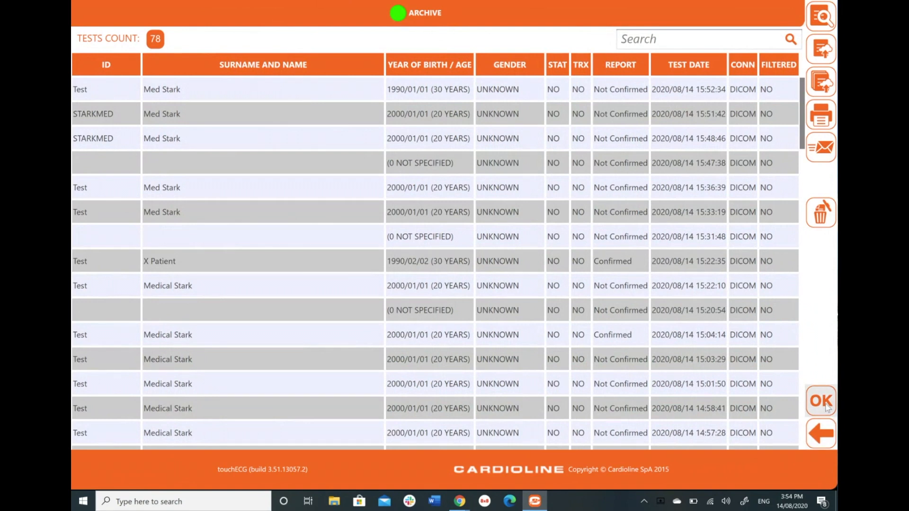
Load the chosen patient and record an automatic 12-lead ECG showing borderline sinus tachycardia
click(820, 401)
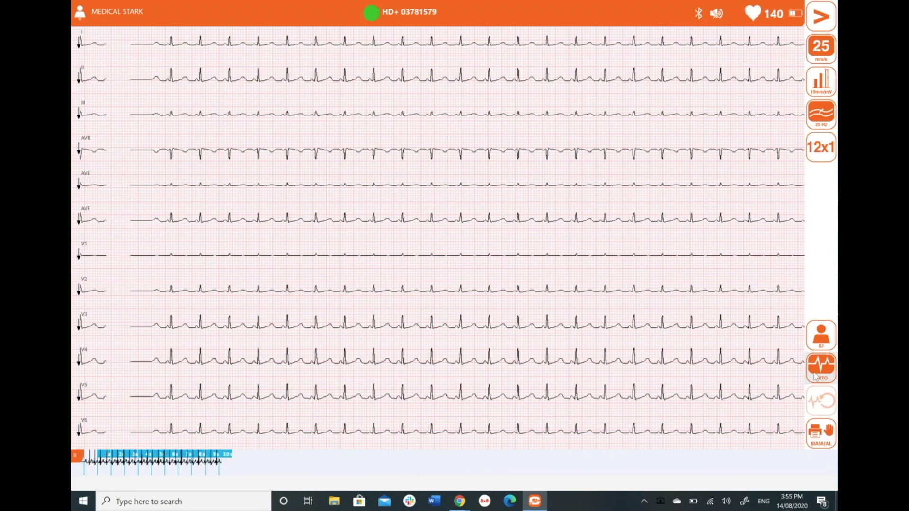
click(821, 368)
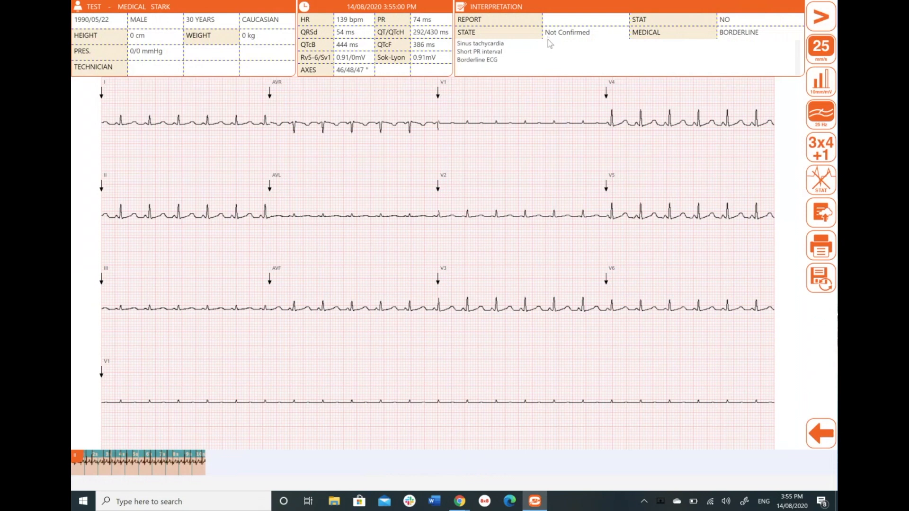
Add the interpretation note 'Test normal' and classify the ECG as Normal
click(492, 6)
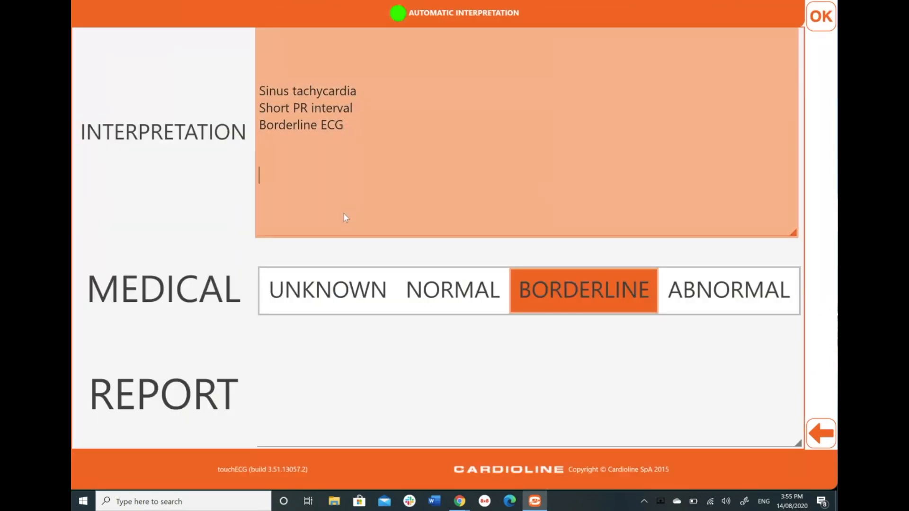
text(Test n)
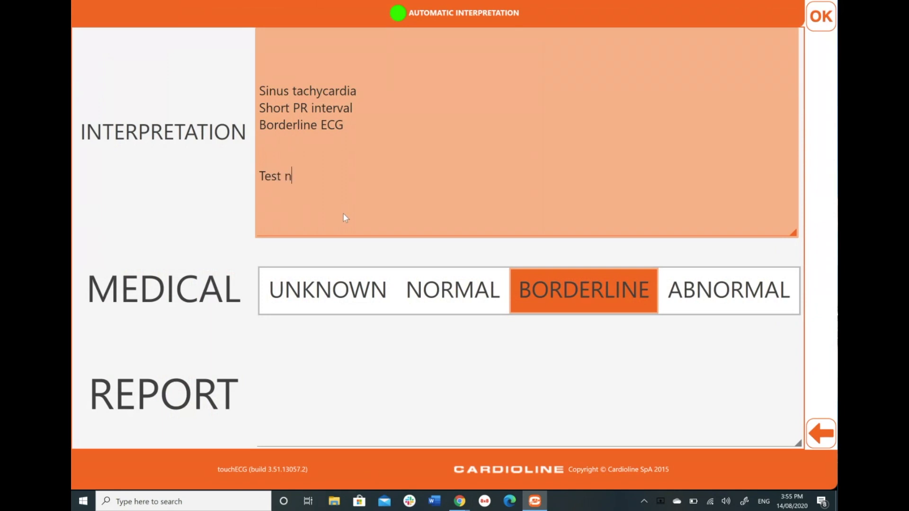
text(ormal)
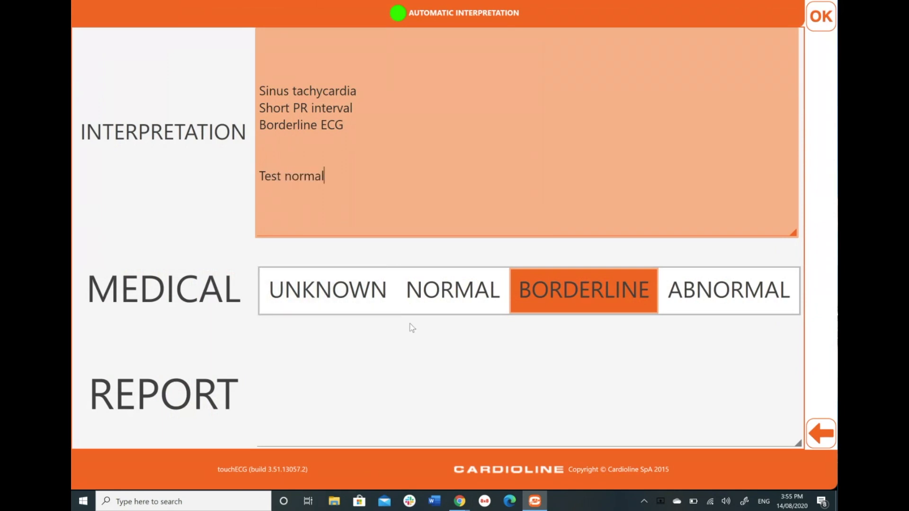
click(452, 290)
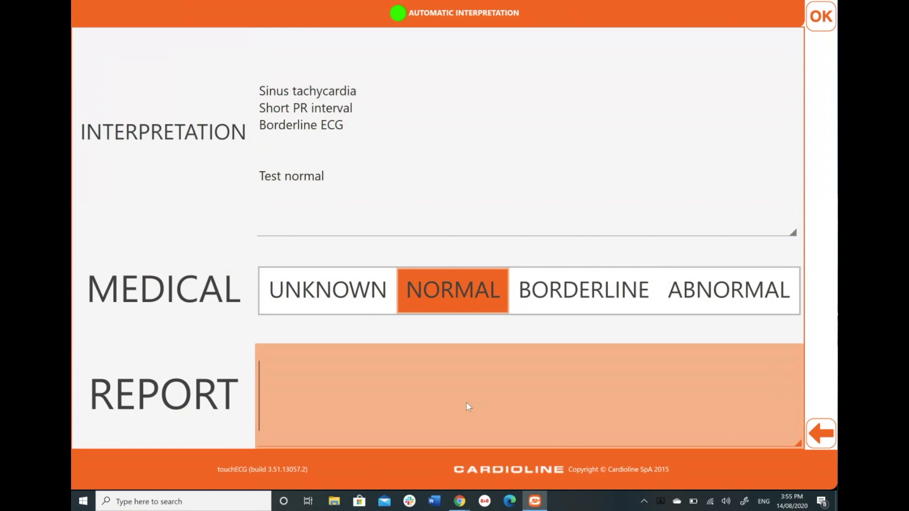
Sign the report as Dr Stark, confirm, save the test and return to acquisition
text(Dr Stark)
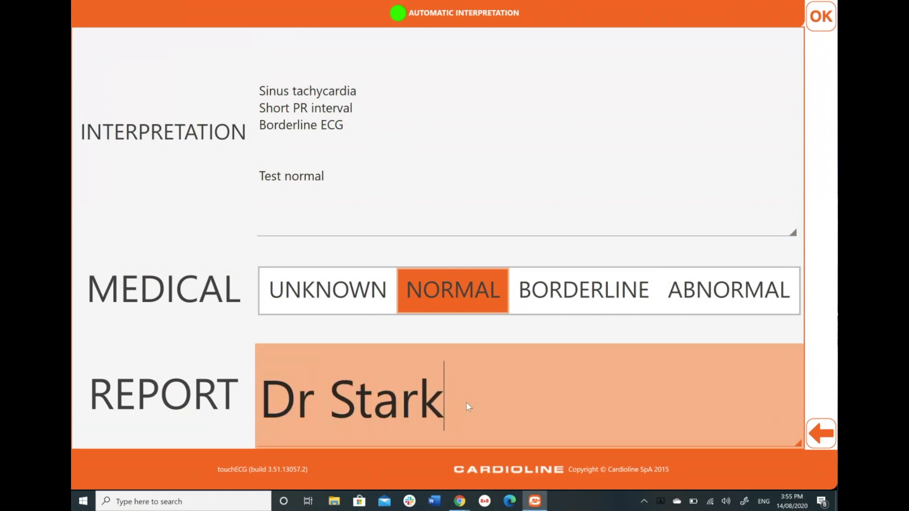
click(820, 16)
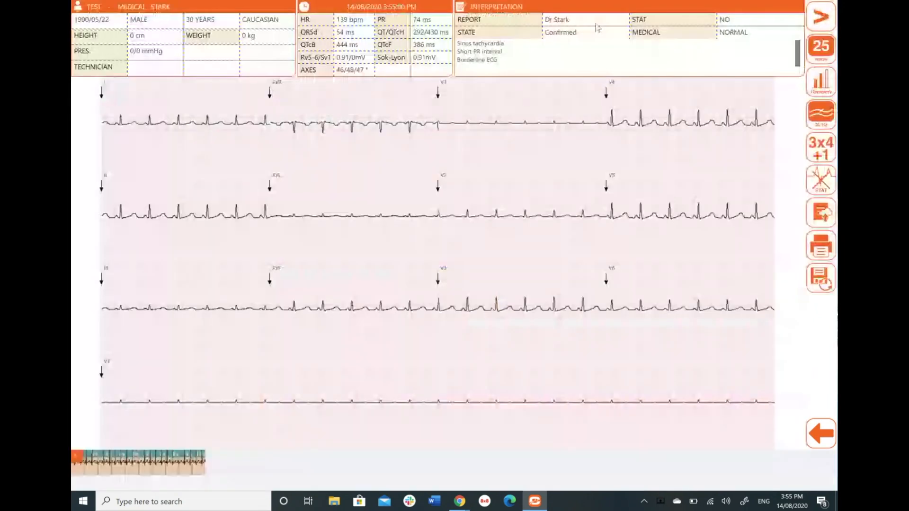
click(820, 277)
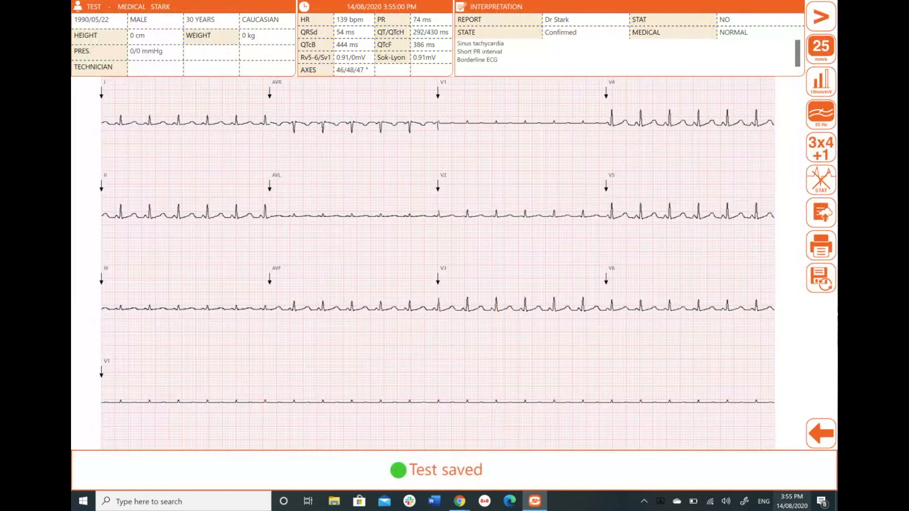
click(821, 434)
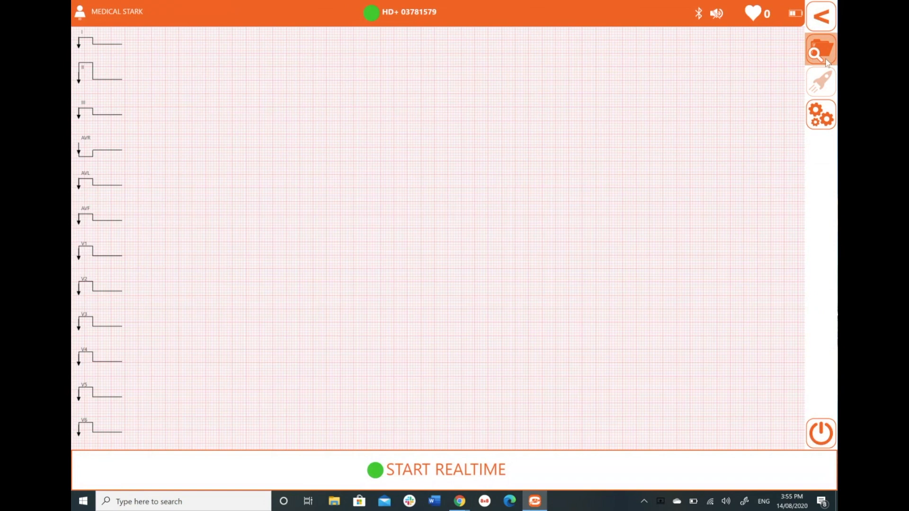
mouse_move(702, 125)
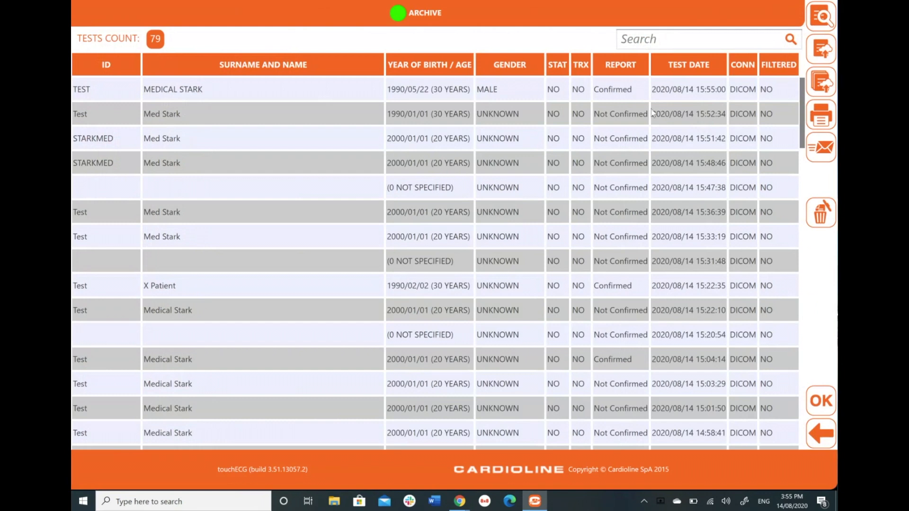
mouse_move(560, 116)
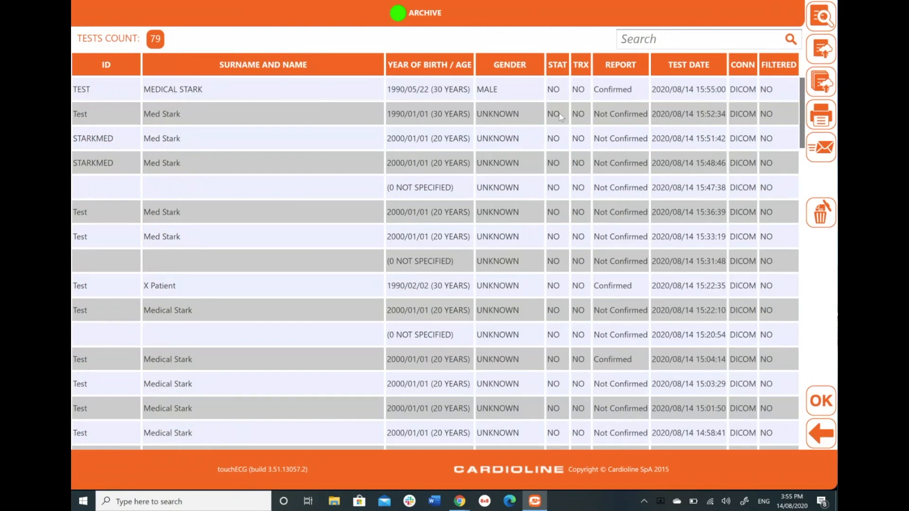
mouse_move(587, 121)
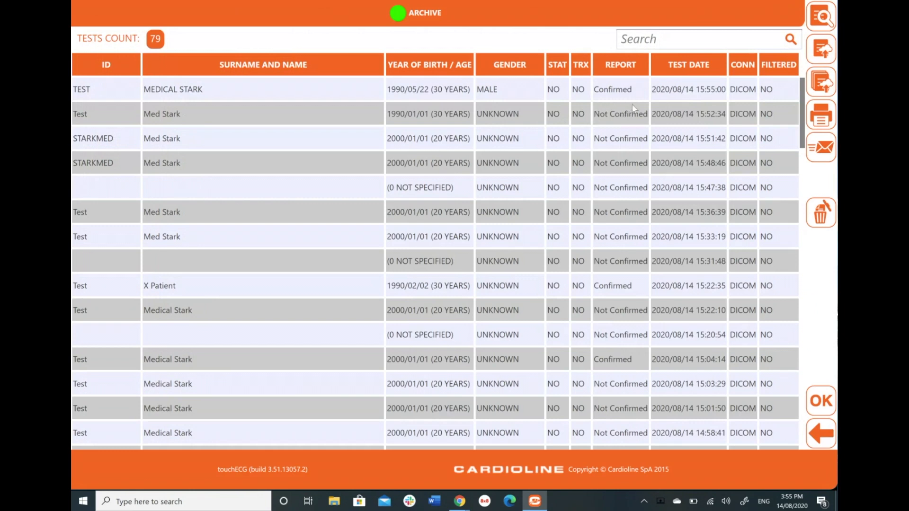
mouse_move(672, 134)
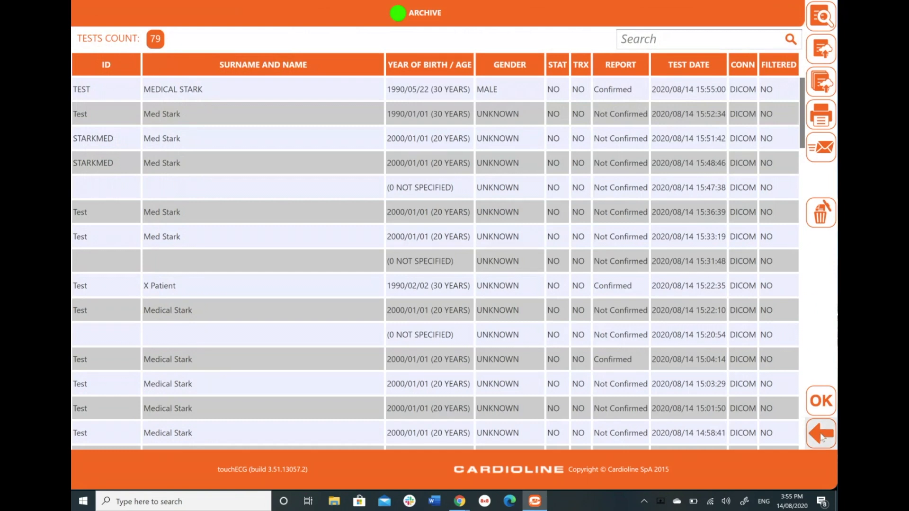
click(820, 433)
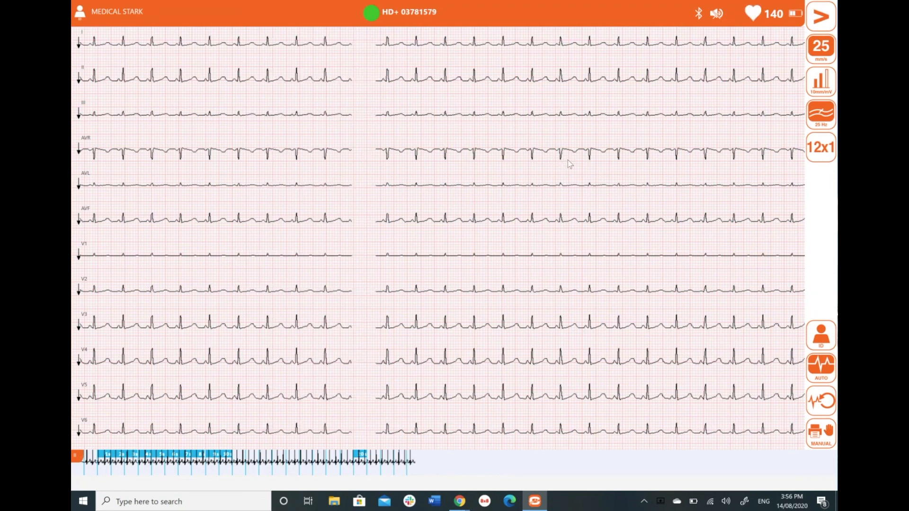
click(820, 16)
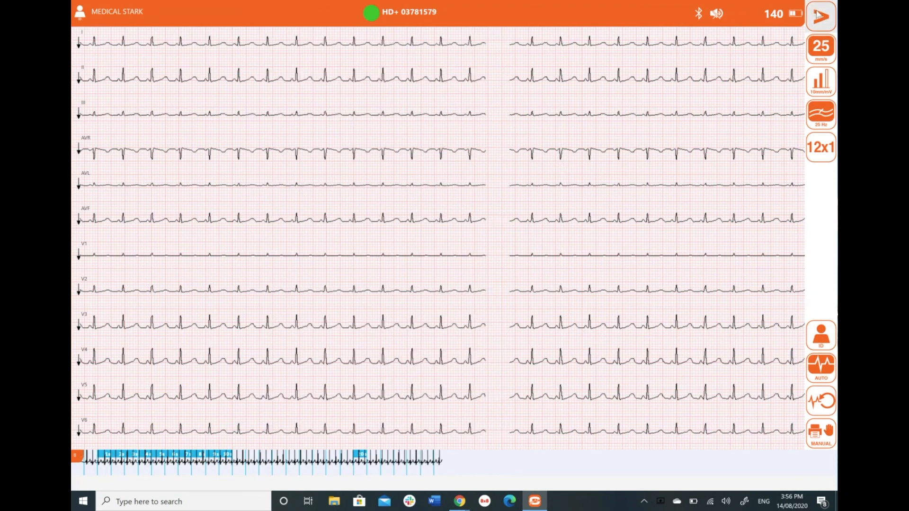
click(820, 16)
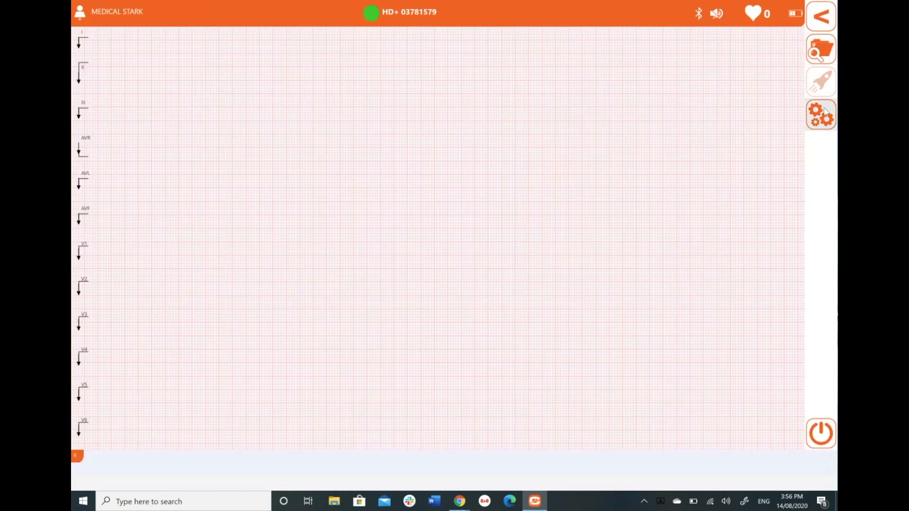
Toggle PDF Automatic Export off and back on in settings, then save
click(821, 113)
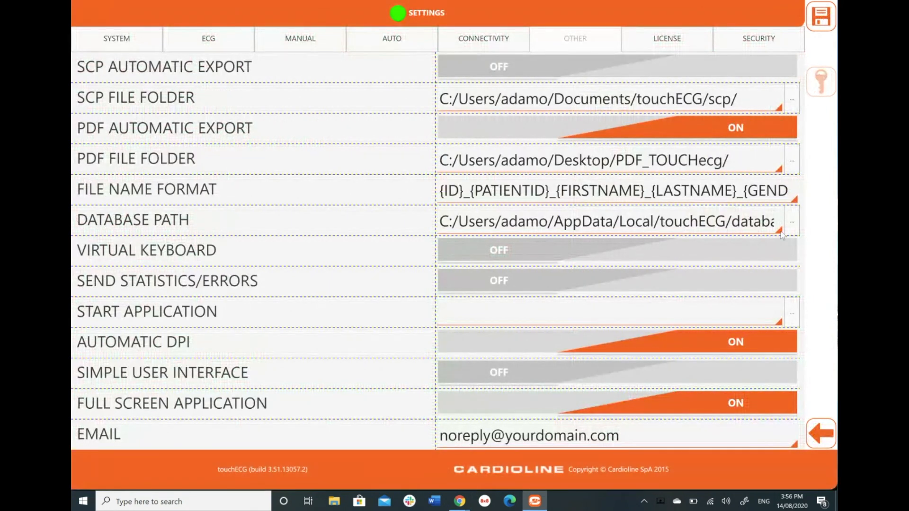
mouse_move(751, 147)
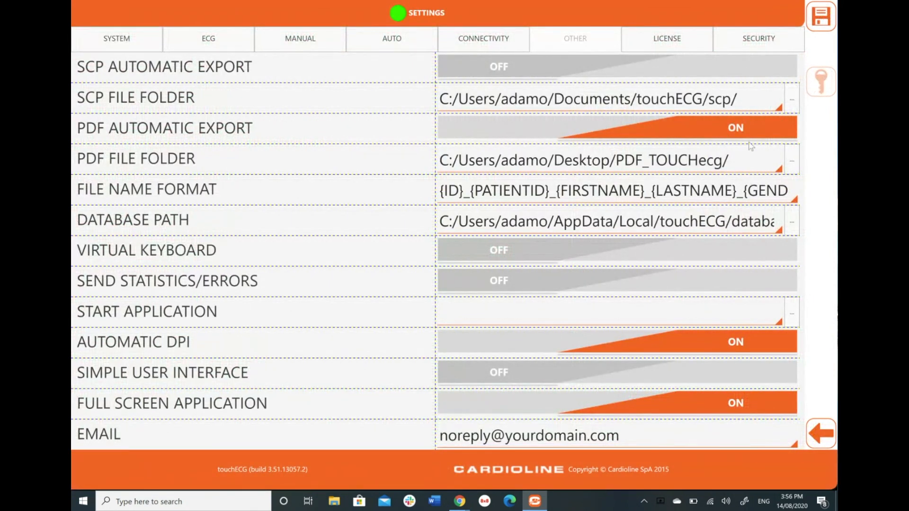
click(618, 127)
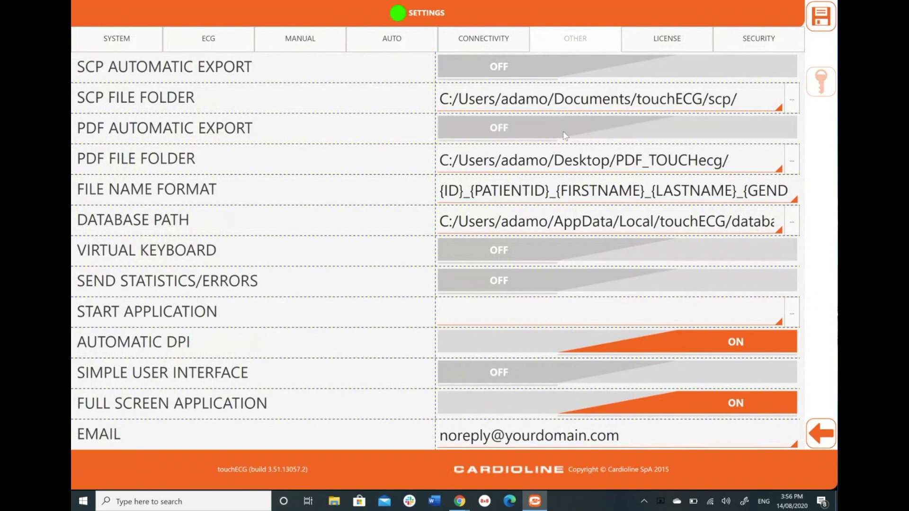
mouse_move(416, 132)
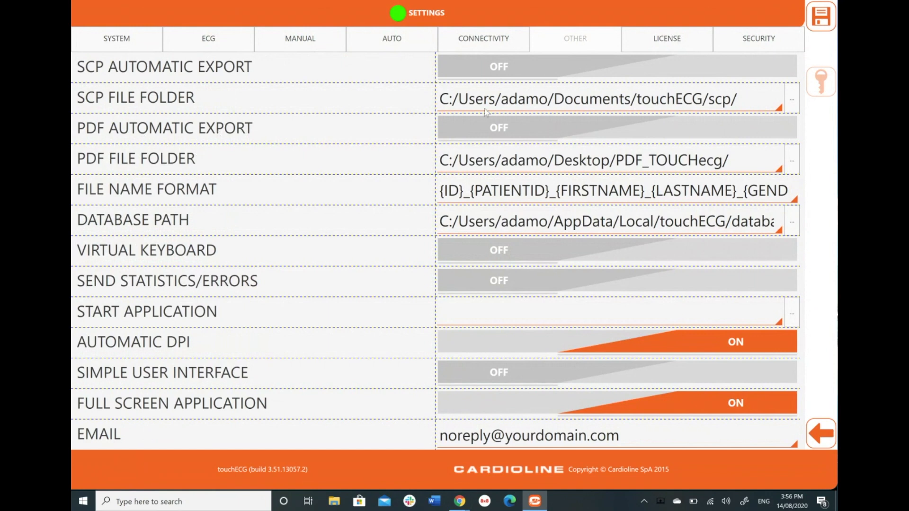
mouse_move(716, 133)
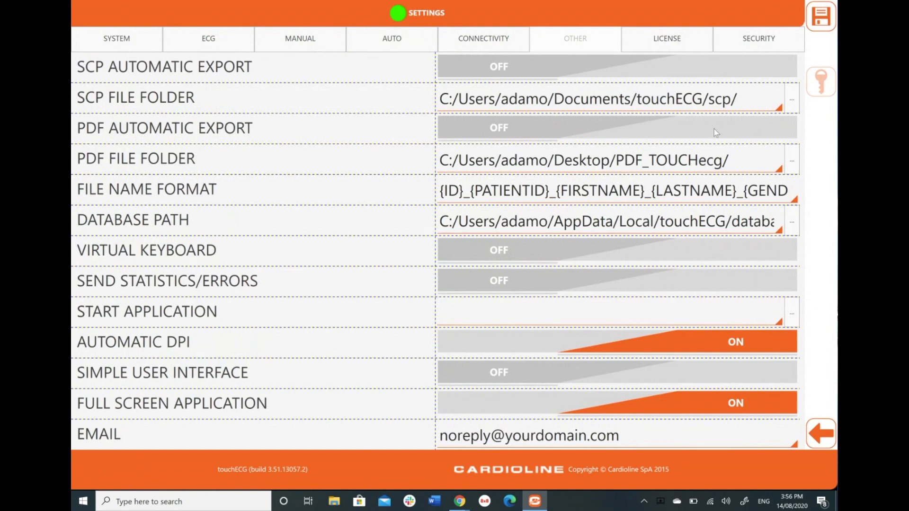
click(617, 128)
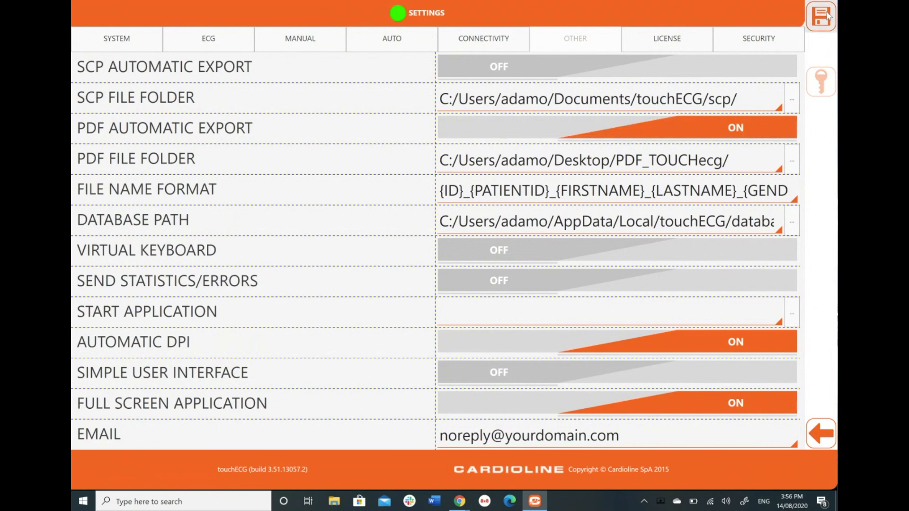
click(821, 16)
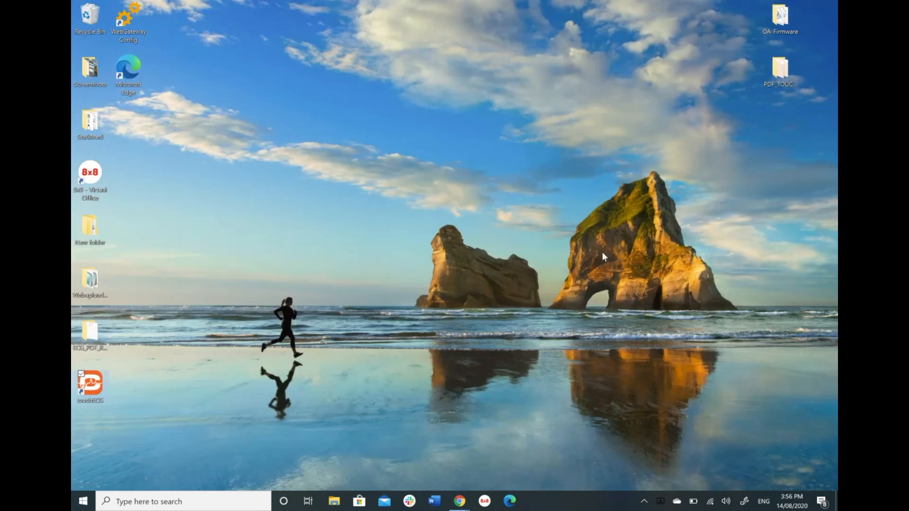
mouse_move(781, 67)
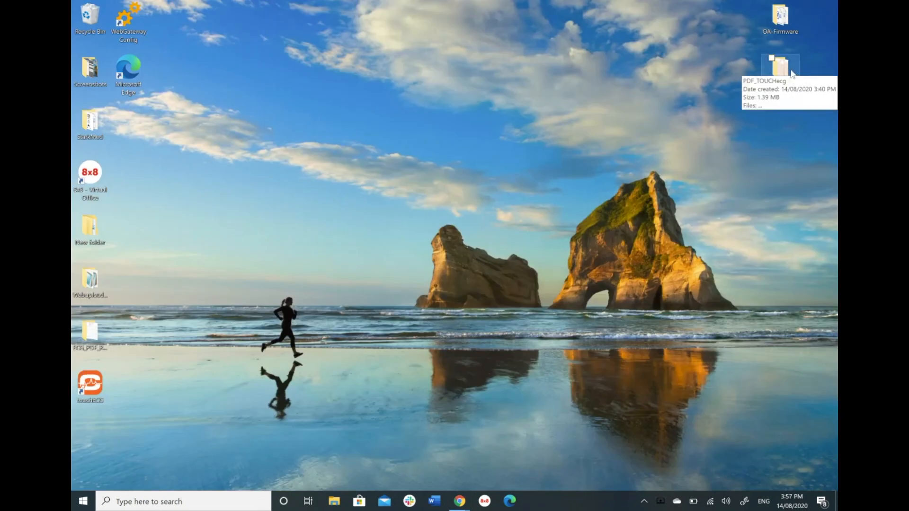
mouse_move(782, 228)
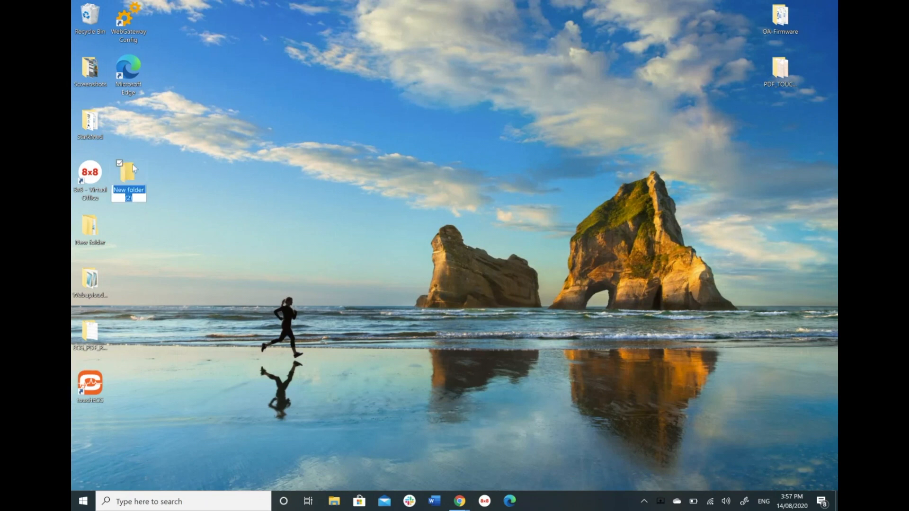
Drag the new folder to the desktop centre and name it NS
drag(128, 177, 435, 180)
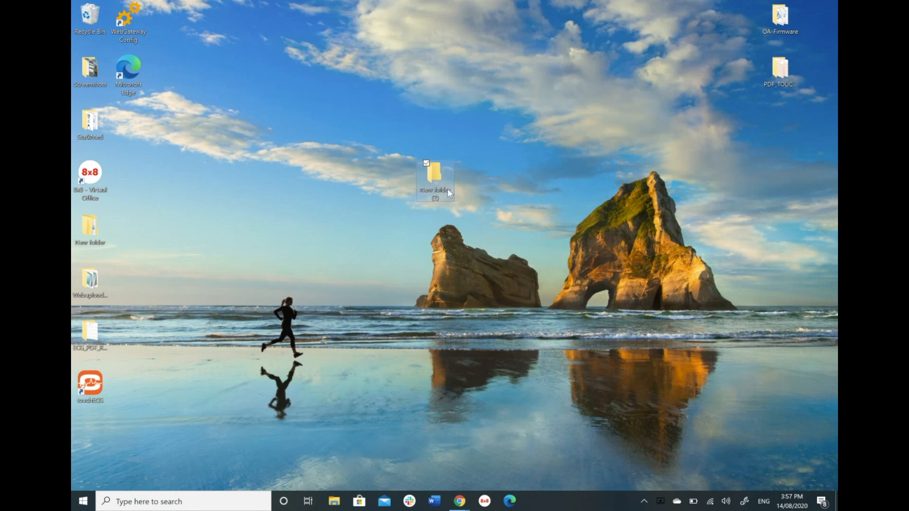
text(NS)
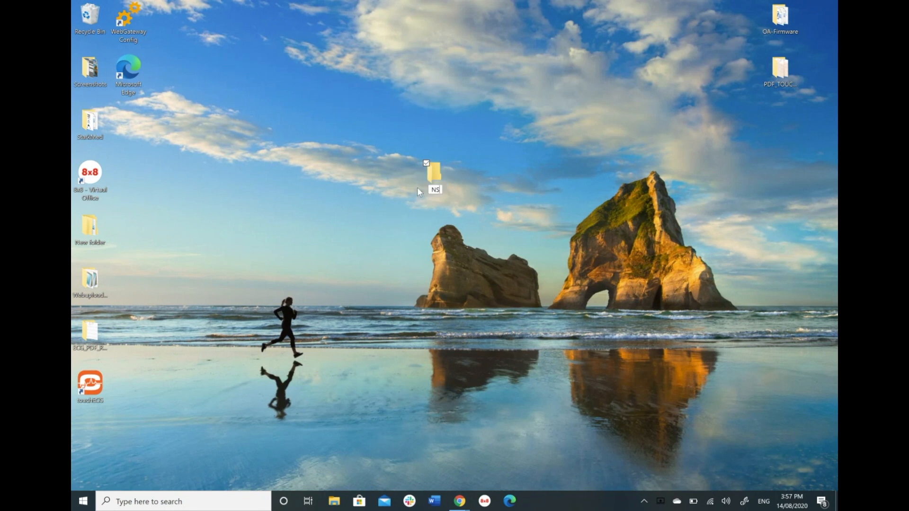
key(Backspace)
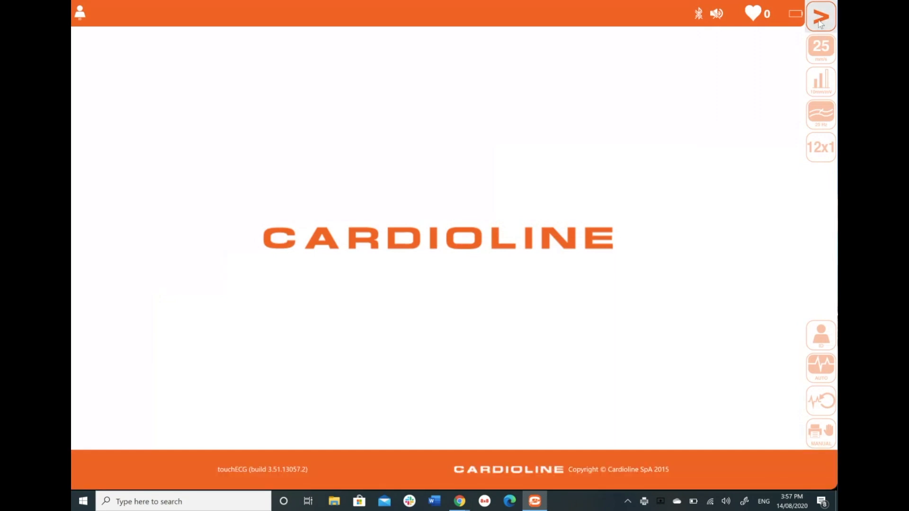
Start a live HD+ ECG recording, skipping the patient details form
click(820, 16)
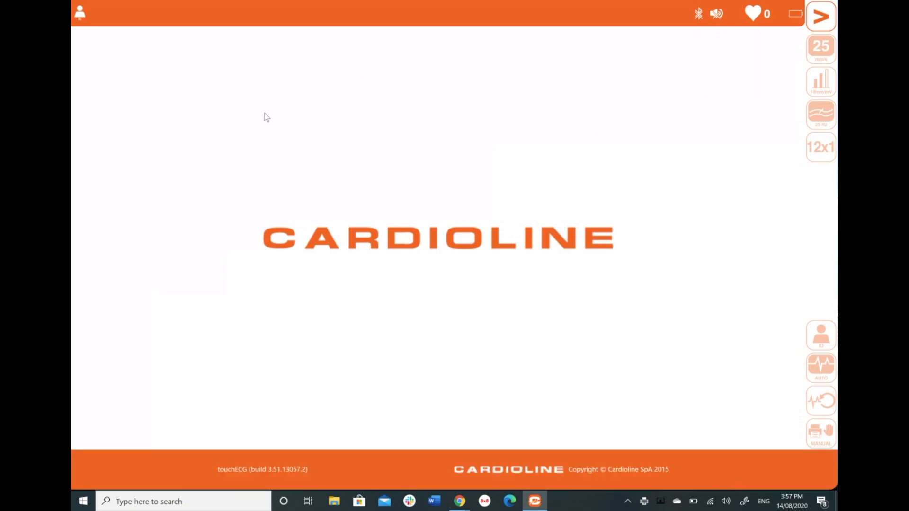
mouse_move(275, 116)
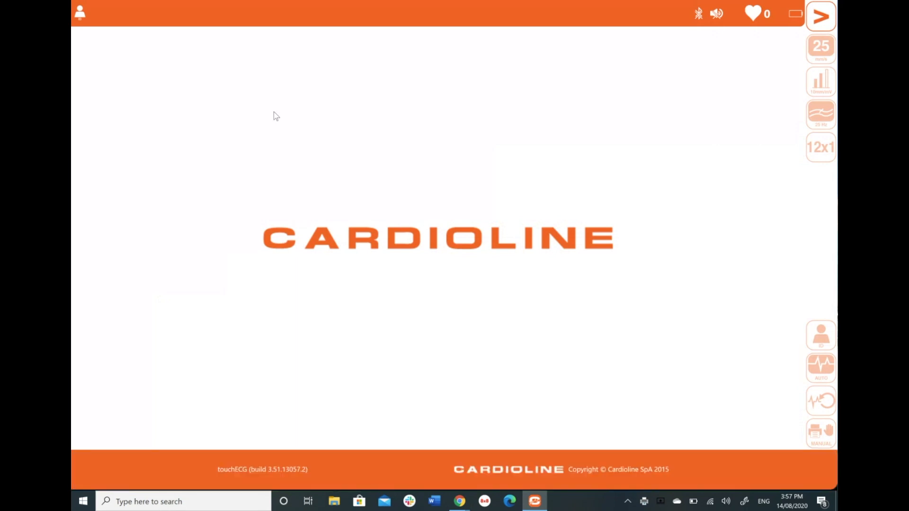
mouse_move(276, 112)
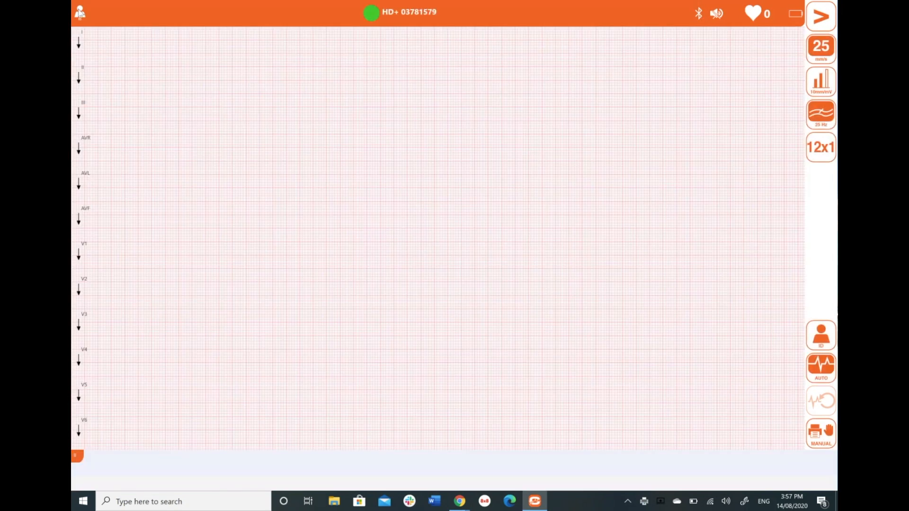
click(821, 335)
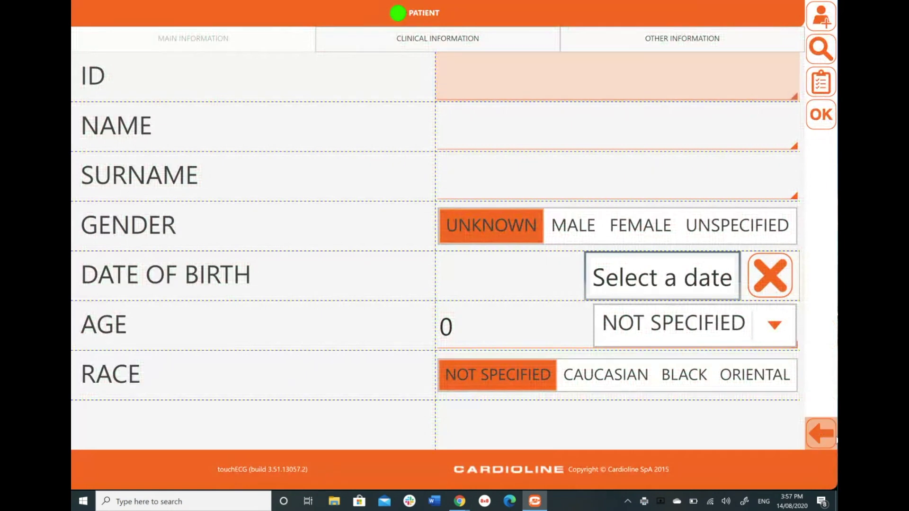
click(821, 114)
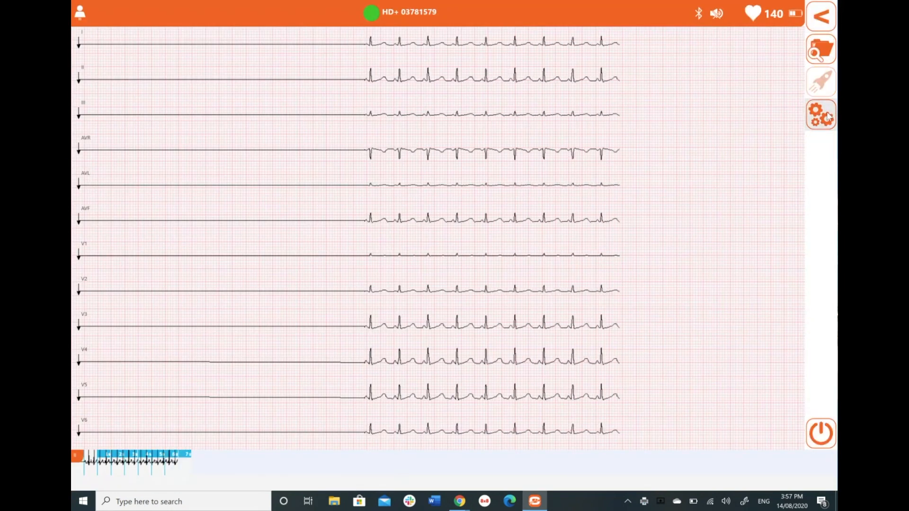
Browse the recording and export settings tabs, then reopen settings with PDF automatic export on
click(821, 115)
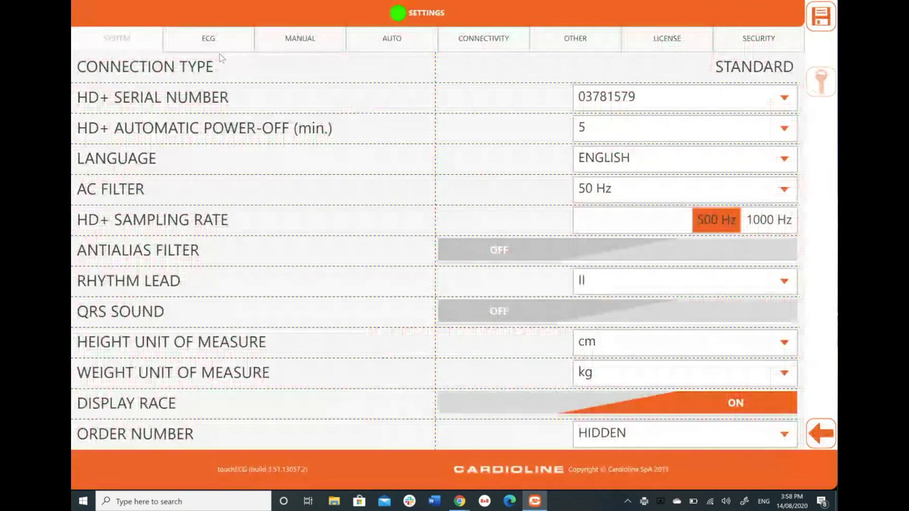
click(392, 38)
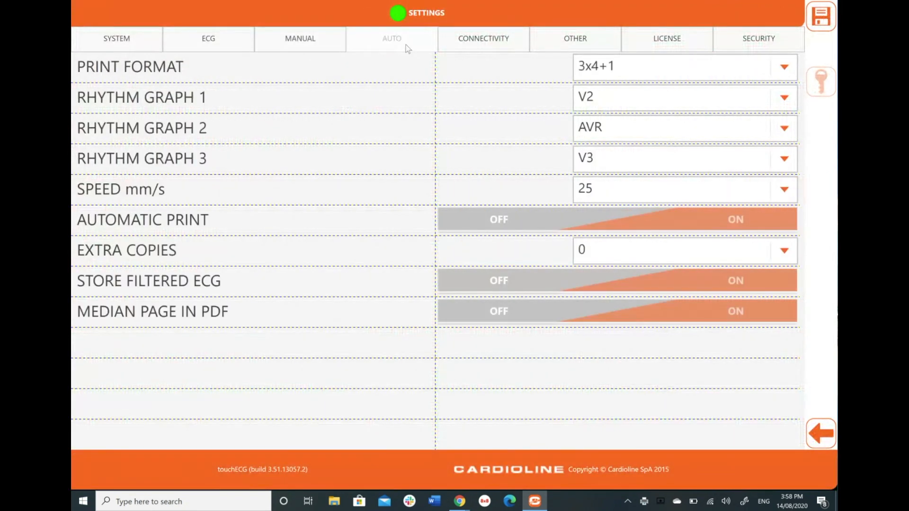
click(574, 38)
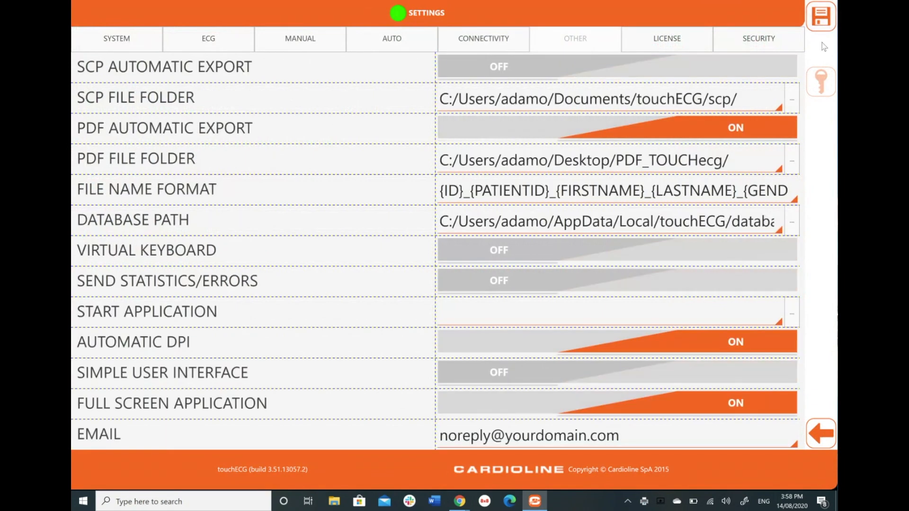
click(821, 15)
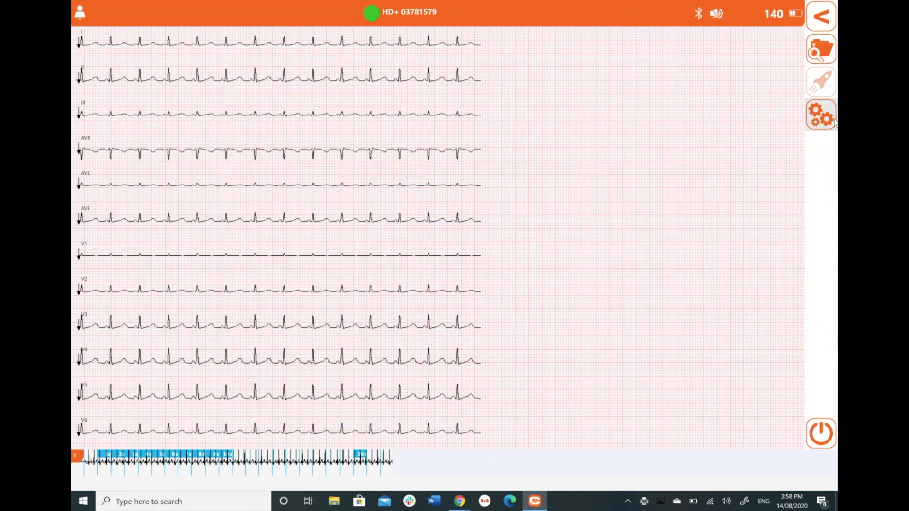
click(821, 114)
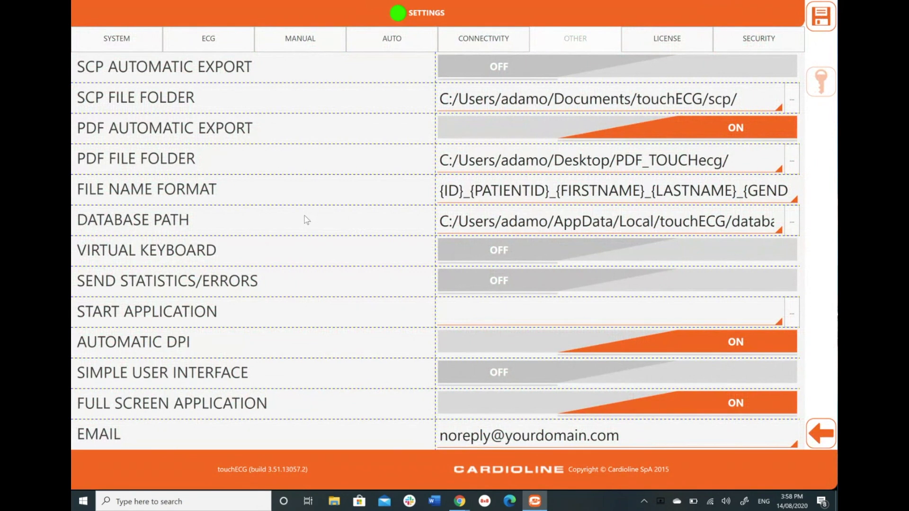
mouse_move(327, 210)
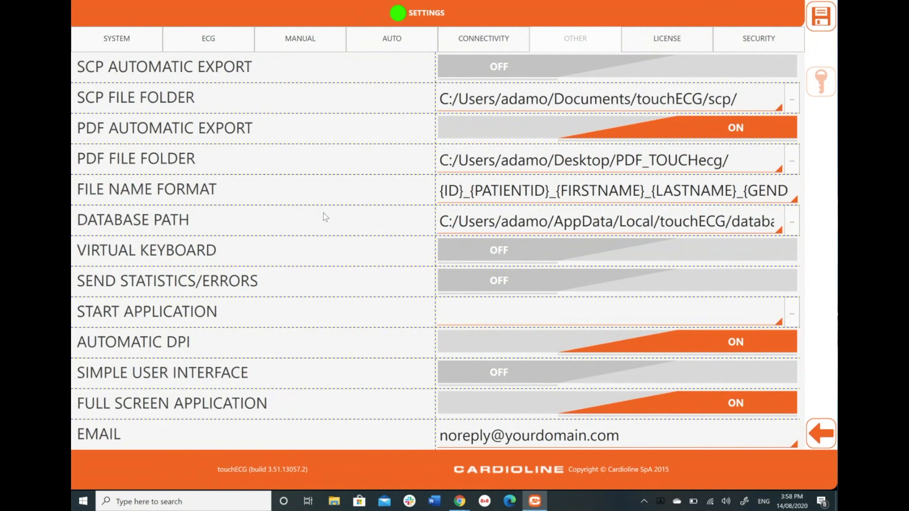
mouse_move(207, 172)
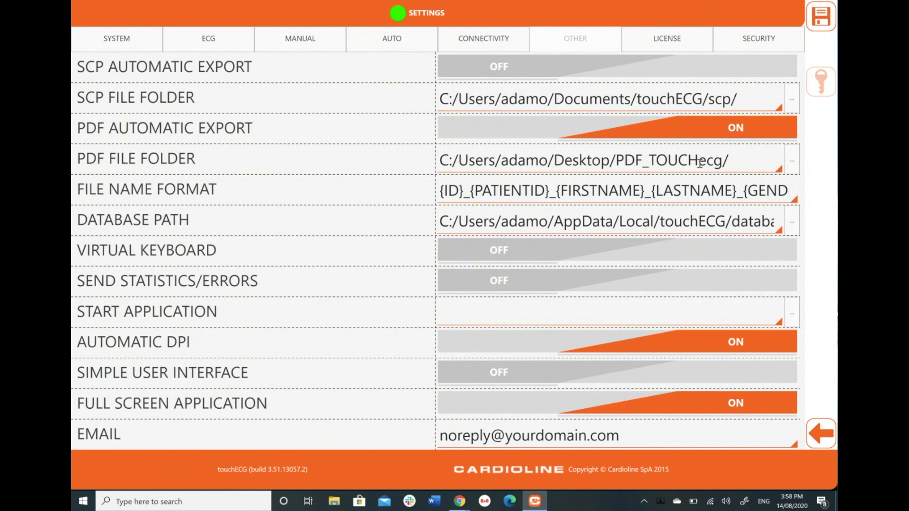
mouse_move(798, 161)
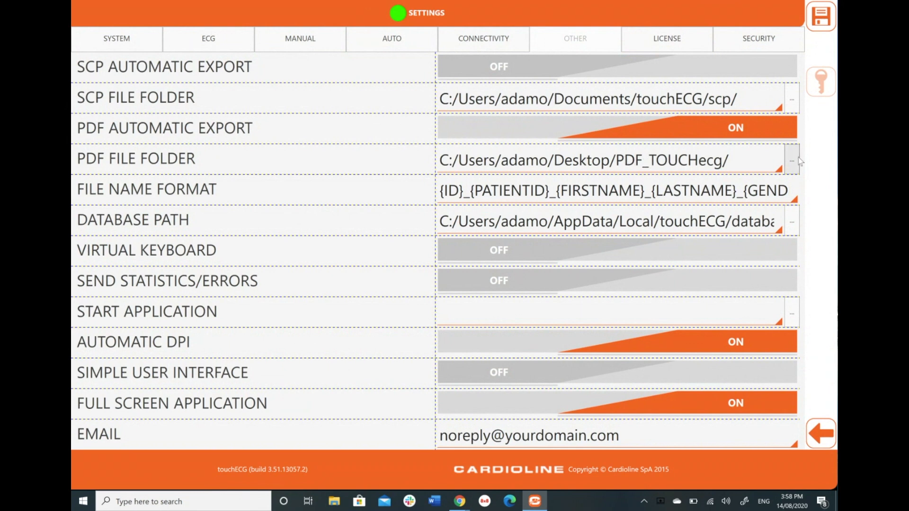
Set the PDF file folder to the desktop NEW_PDF_EXPORTS folder and save settings
click(790, 160)
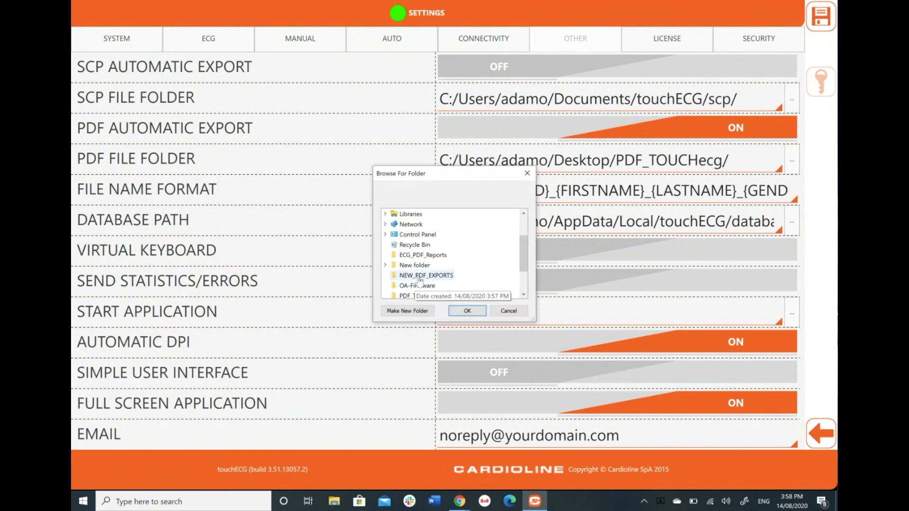
click(426, 274)
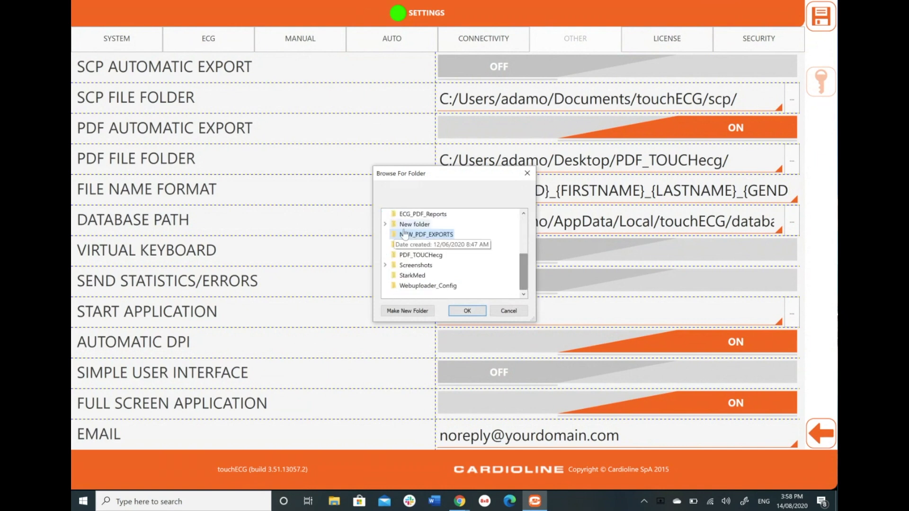
click(467, 311)
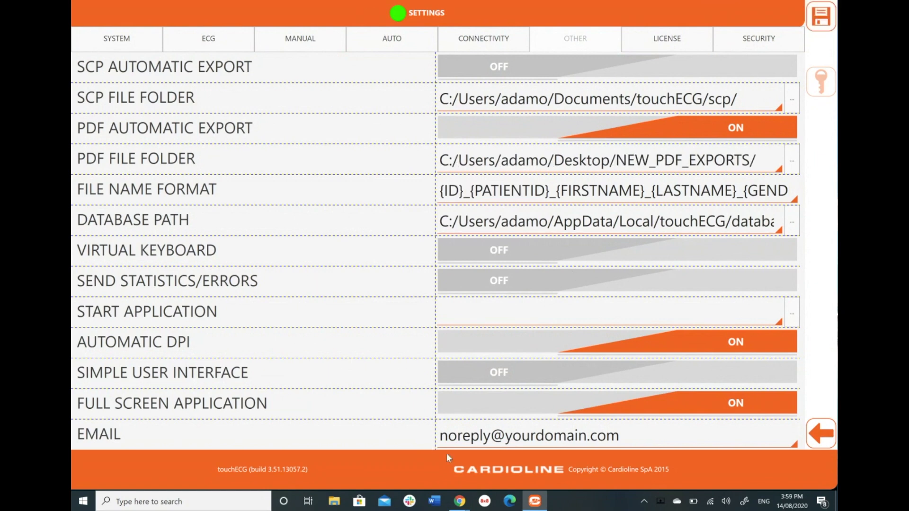
click(819, 15)
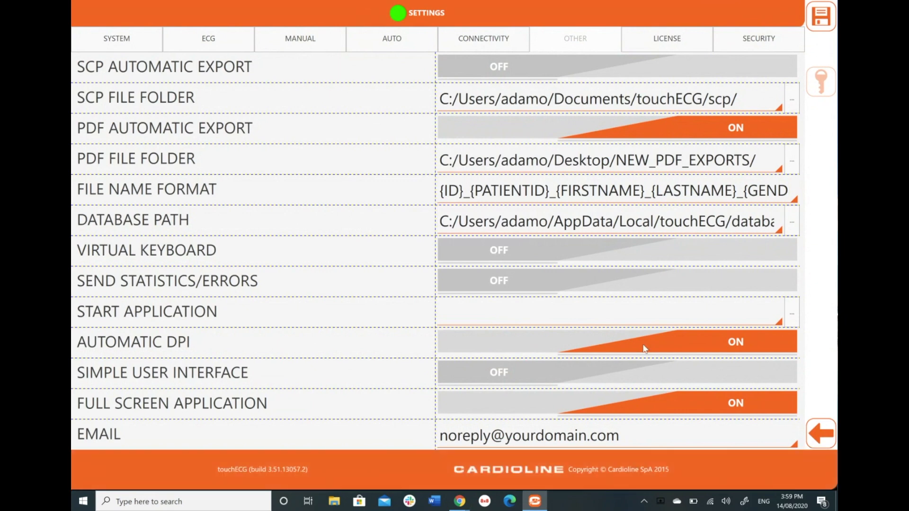
mouse_move(821, 434)
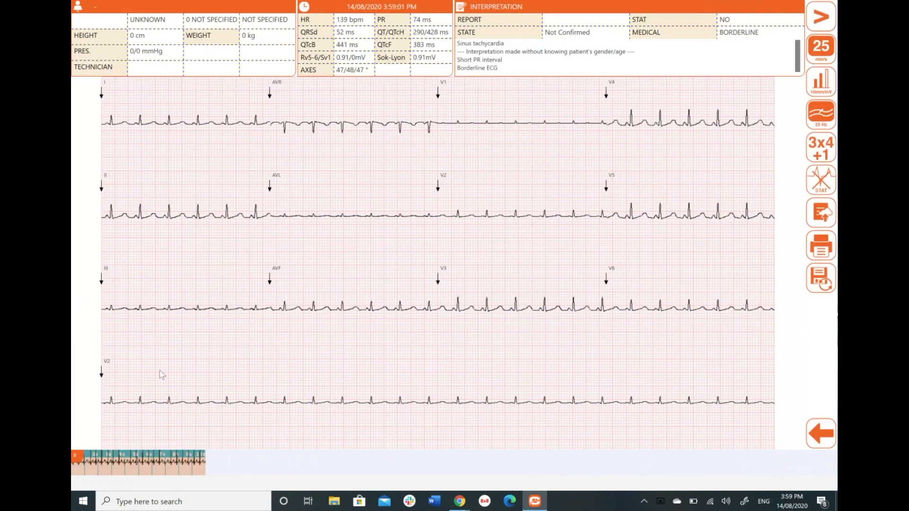
mouse_move(713, 390)
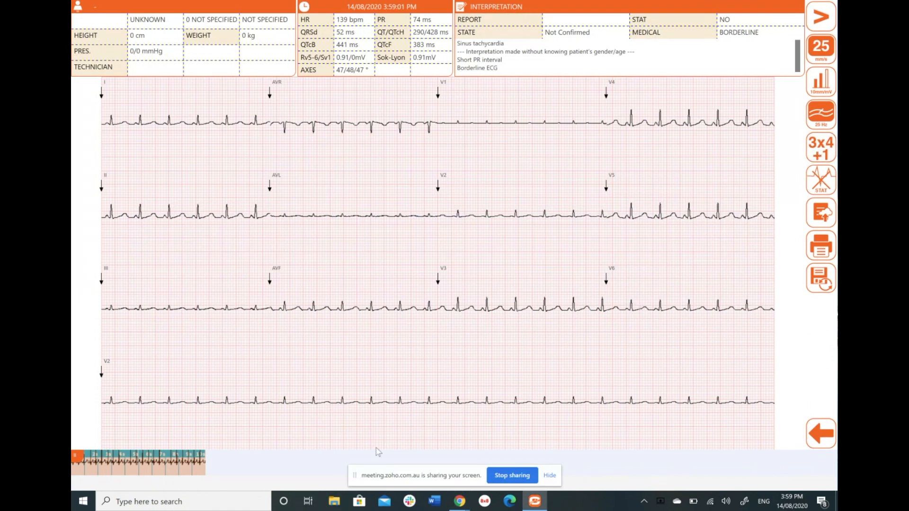
Open NEW_PDF_EXPORTS on the desktop in File Explorer and select the 153 KB ECG PDF
click(333, 501)
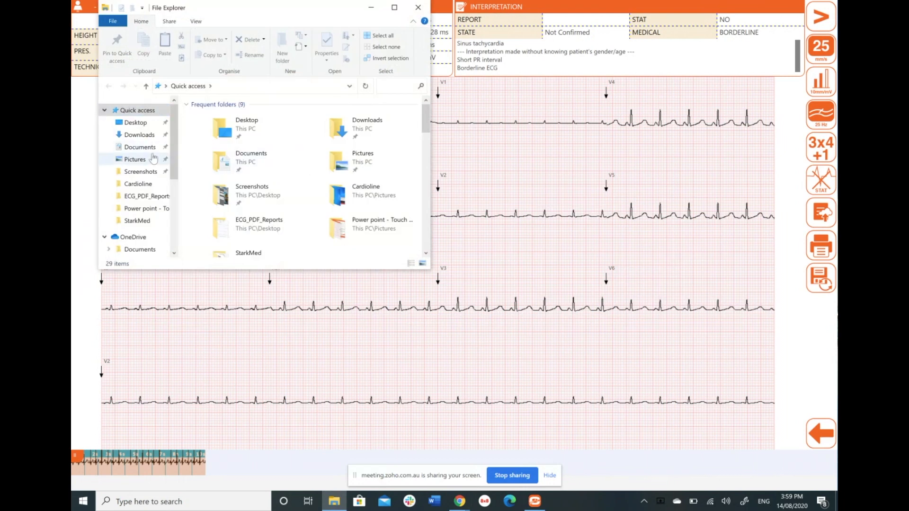
click(136, 122)
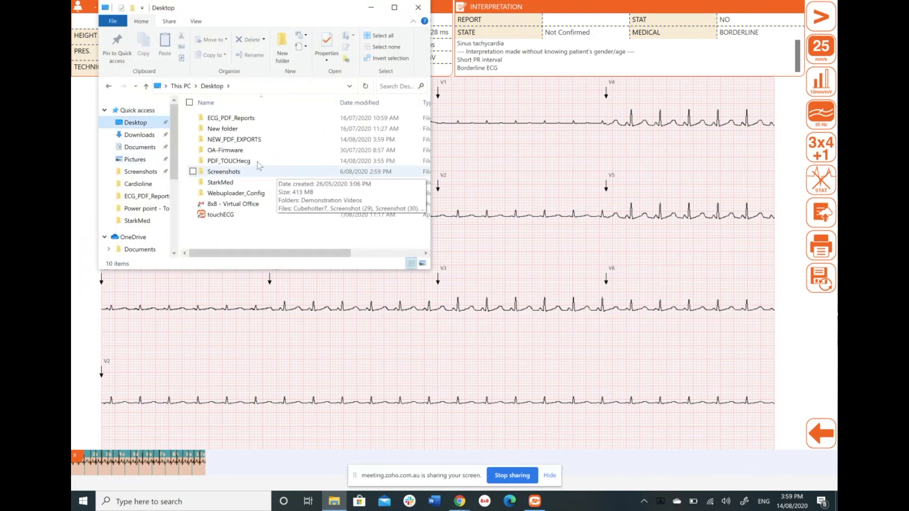
double_click(233, 139)
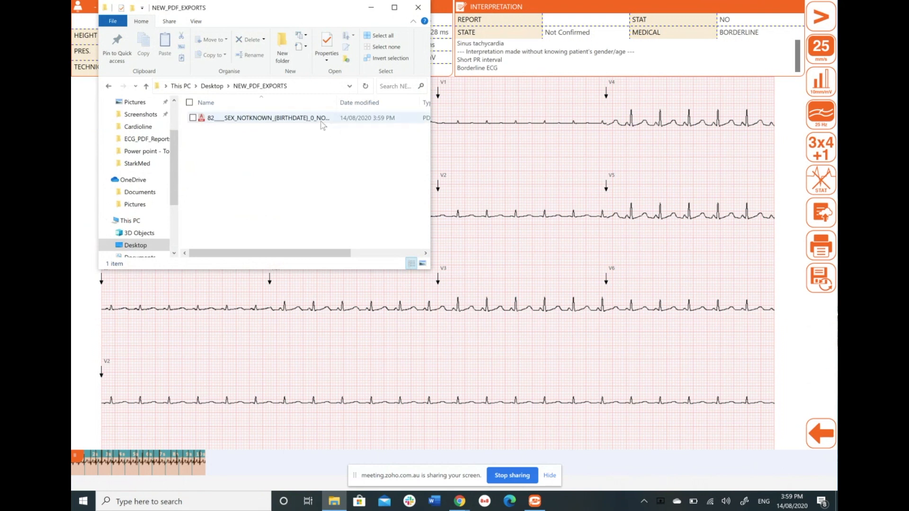
click(266, 118)
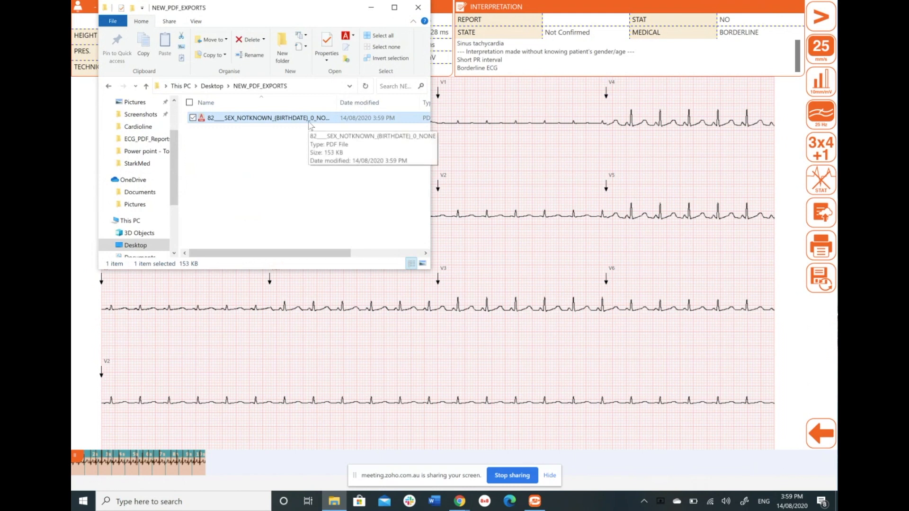
mouse_move(318, 128)
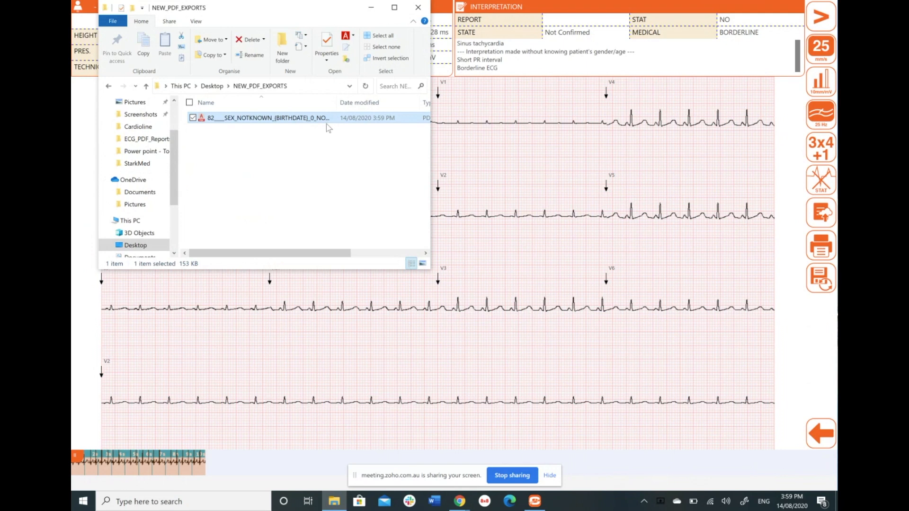
mouse_move(374, 11)
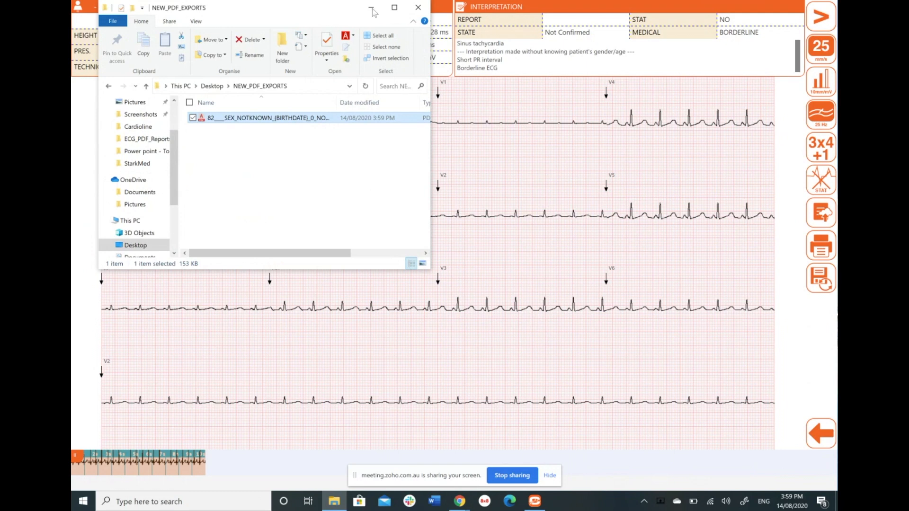
mouse_move(371, 8)
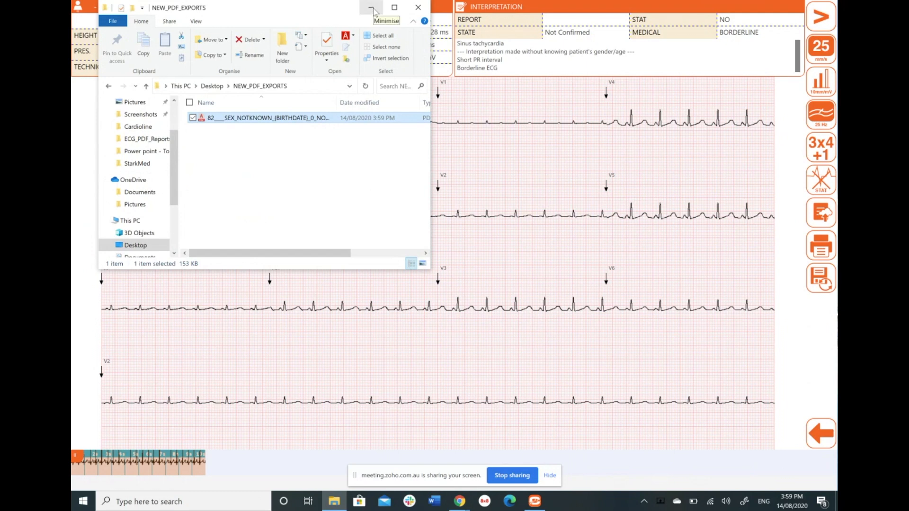